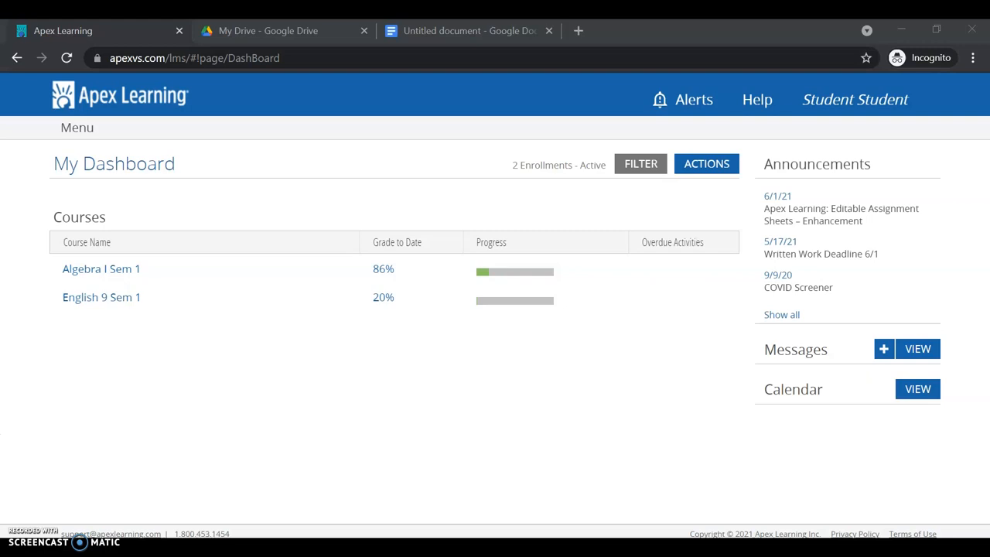
mouse_move(74, 164)
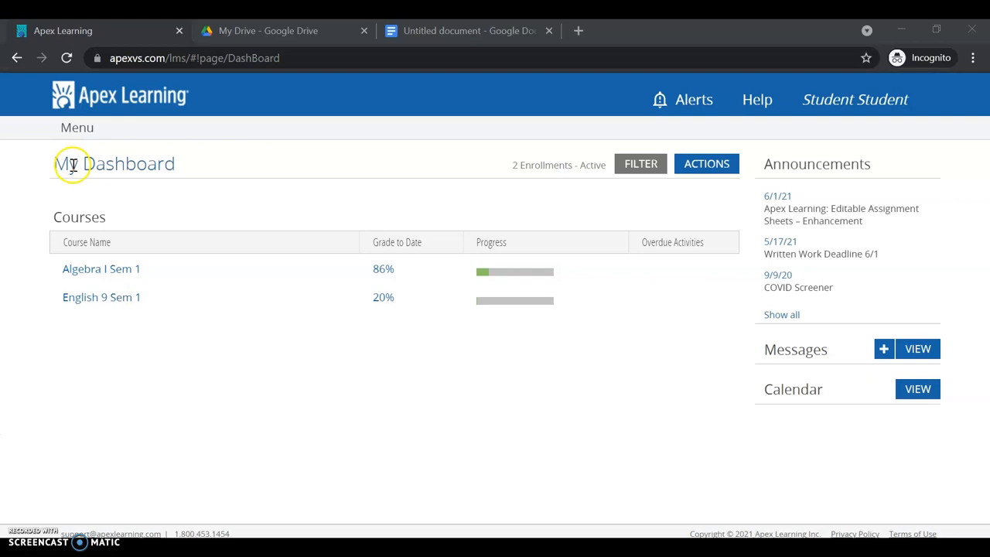
mouse_move(35, 191)
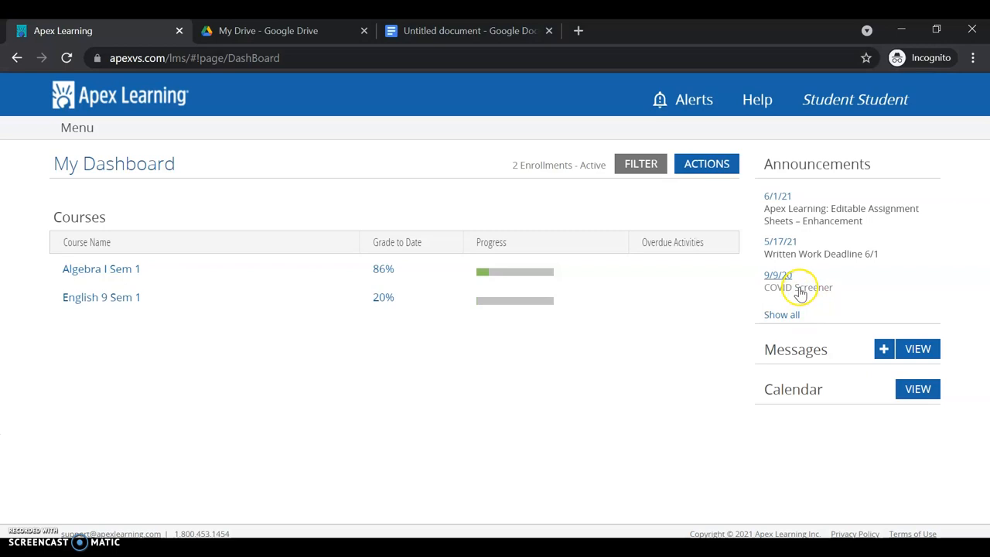
Expand the Announcements section on My Dashboard with Show all.
click(781, 314)
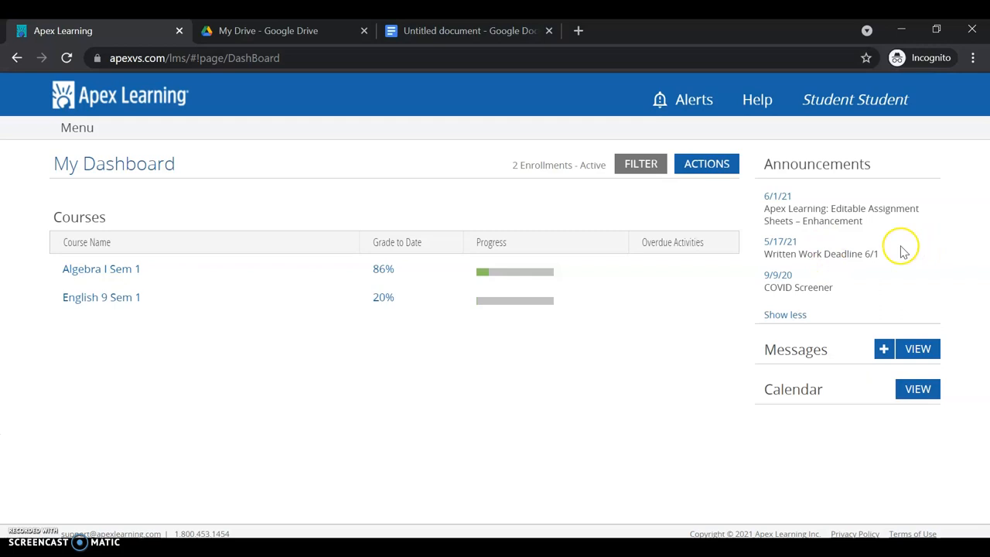
mouse_move(911, 303)
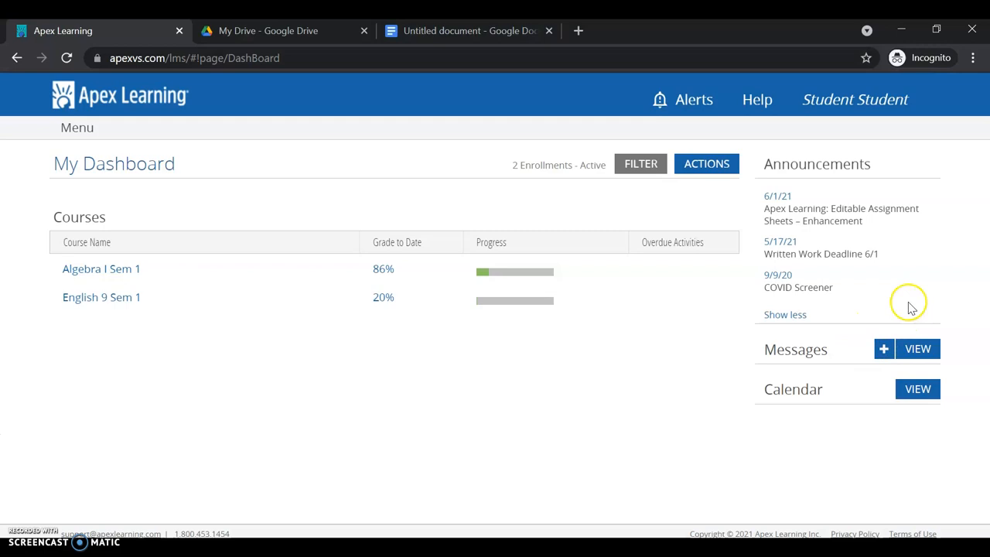
mouse_move(727, 386)
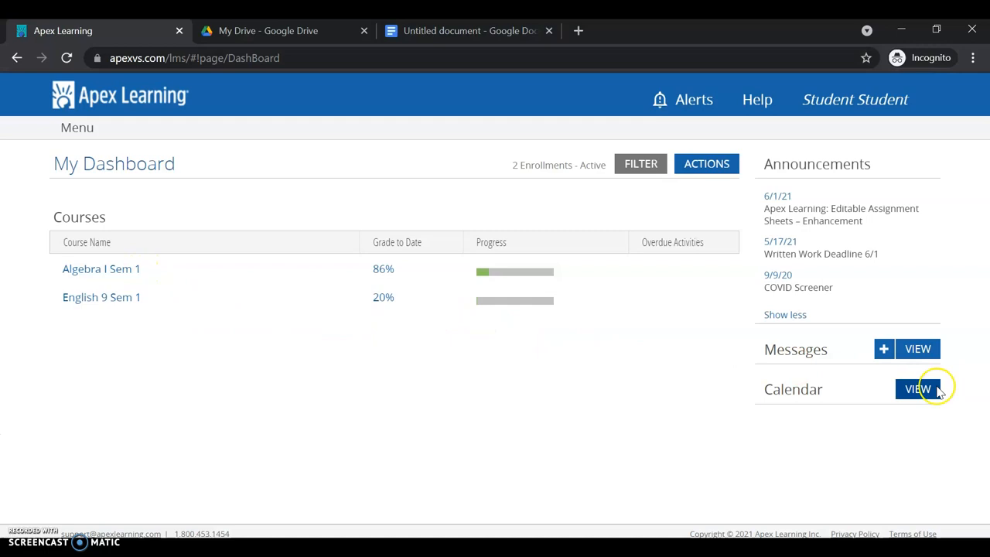
click(917, 388)
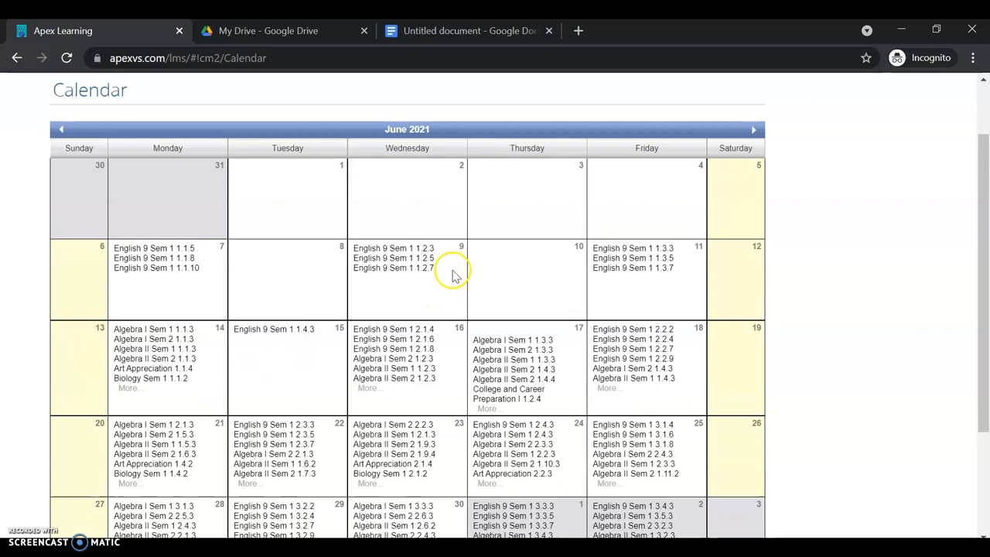
mouse_move(665, 263)
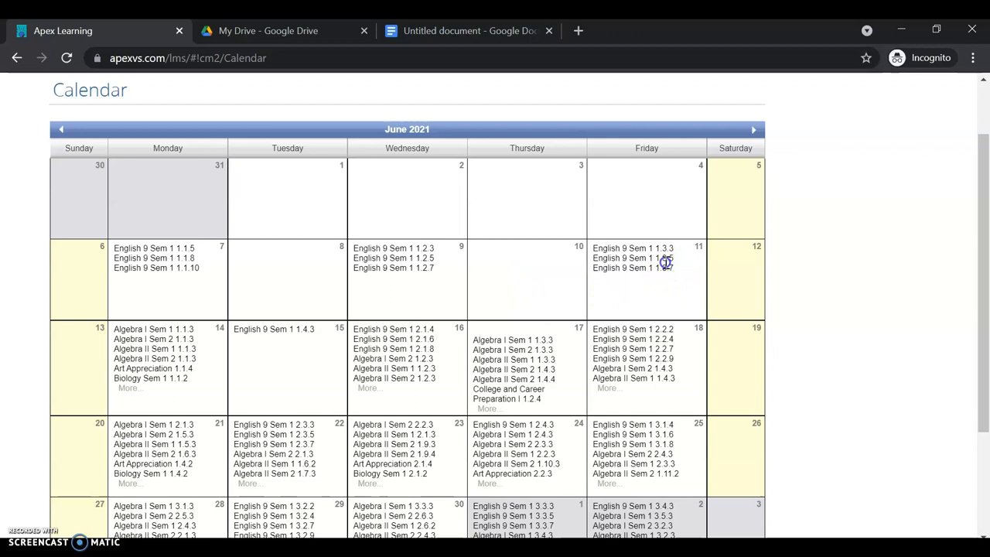
scroll(down, 3)
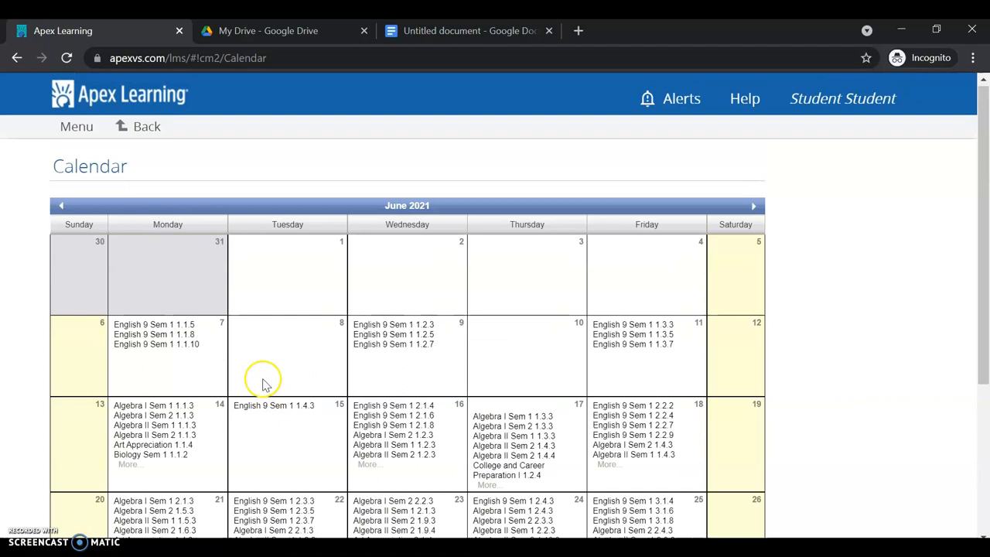
click(146, 126)
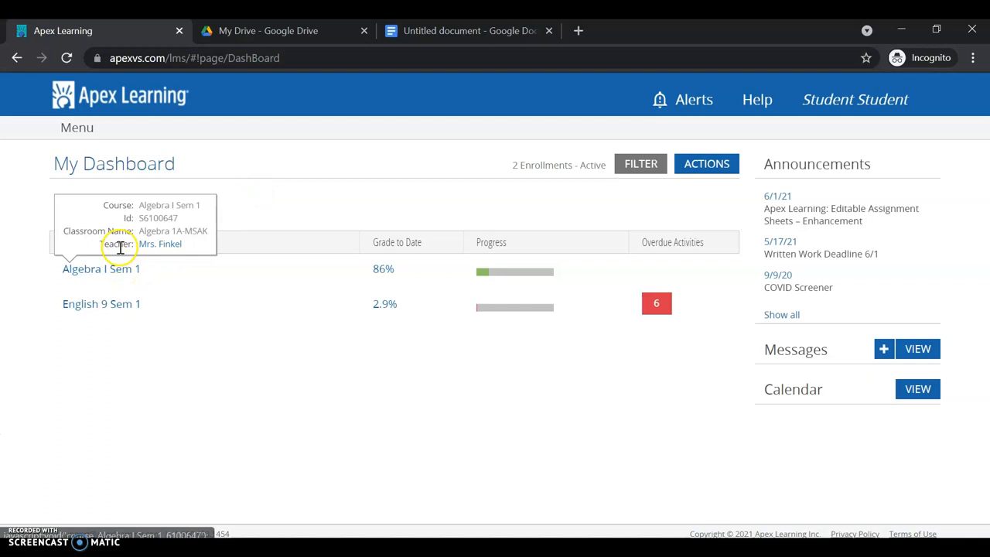
View the Algebra I Sem 1 teacher's bio and contact details, then close it.
click(160, 243)
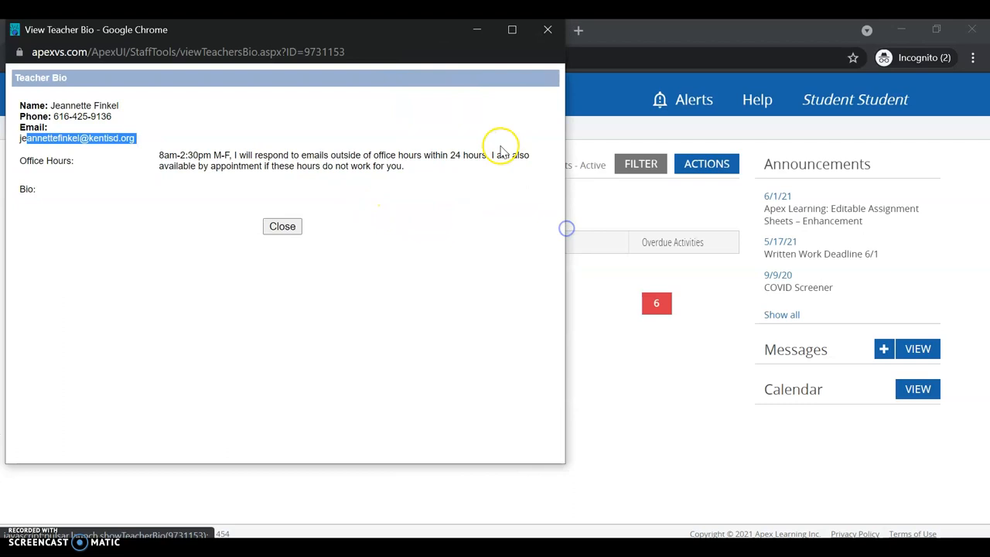
mouse_move(325, 258)
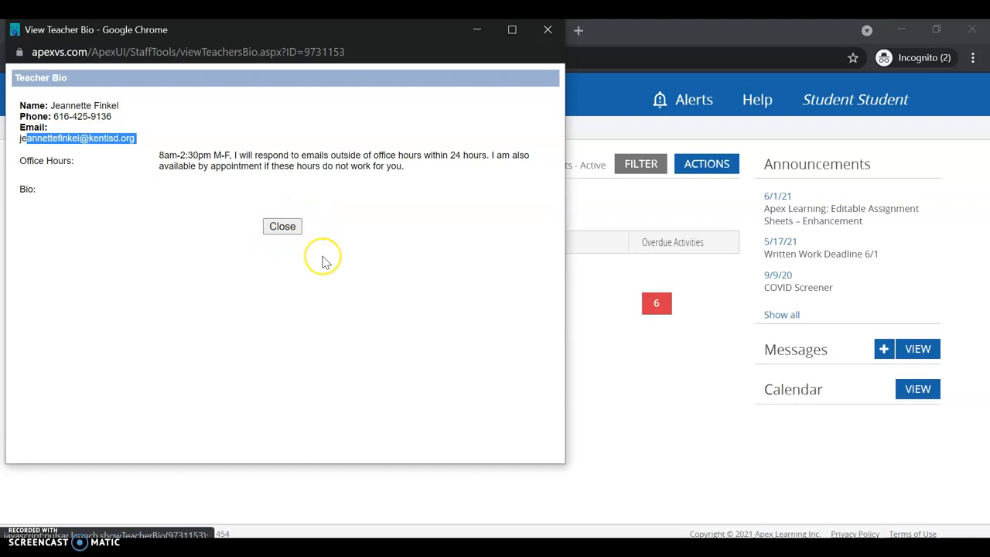
mouse_move(307, 199)
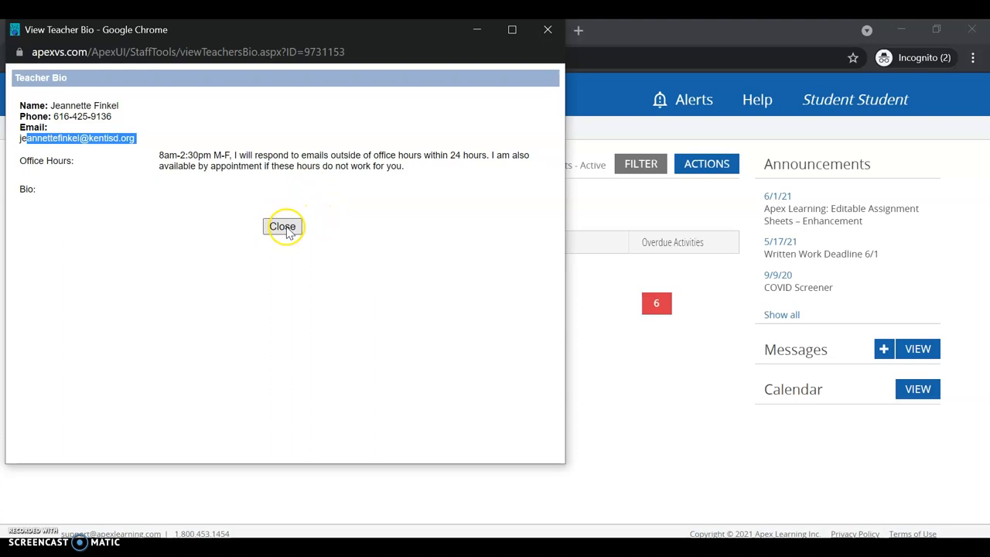
click(282, 226)
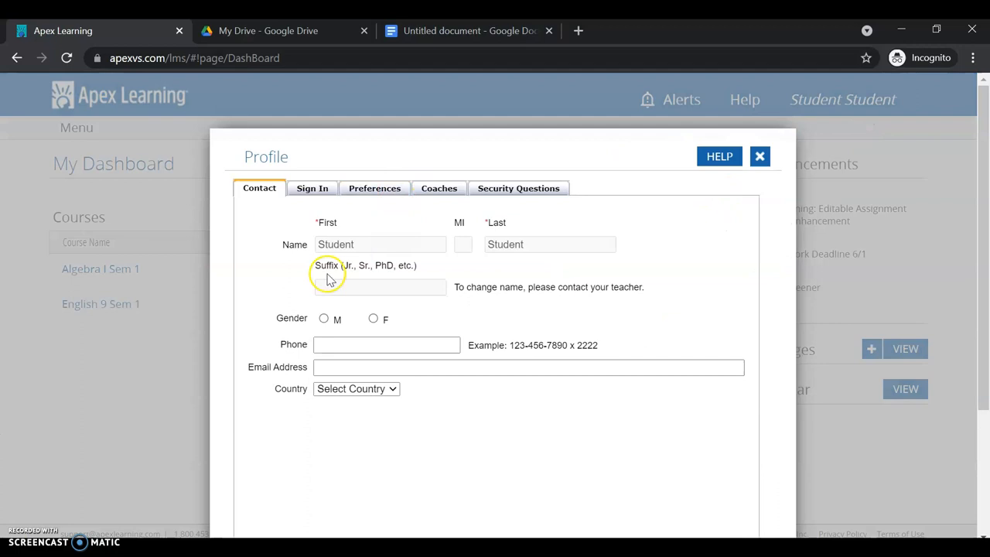
Check the alert options on the profile's Preferences tab, then close the profile.
click(375, 188)
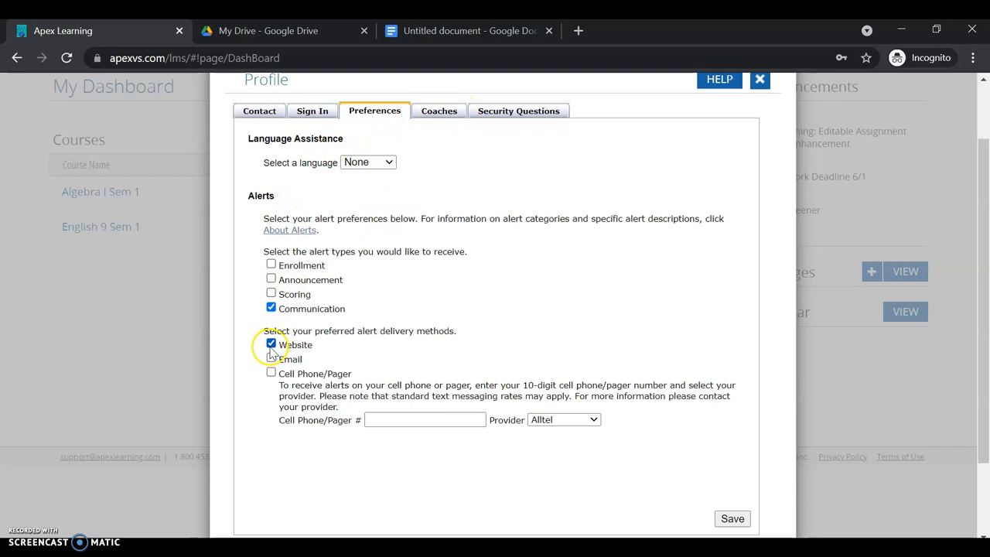
click(271, 343)
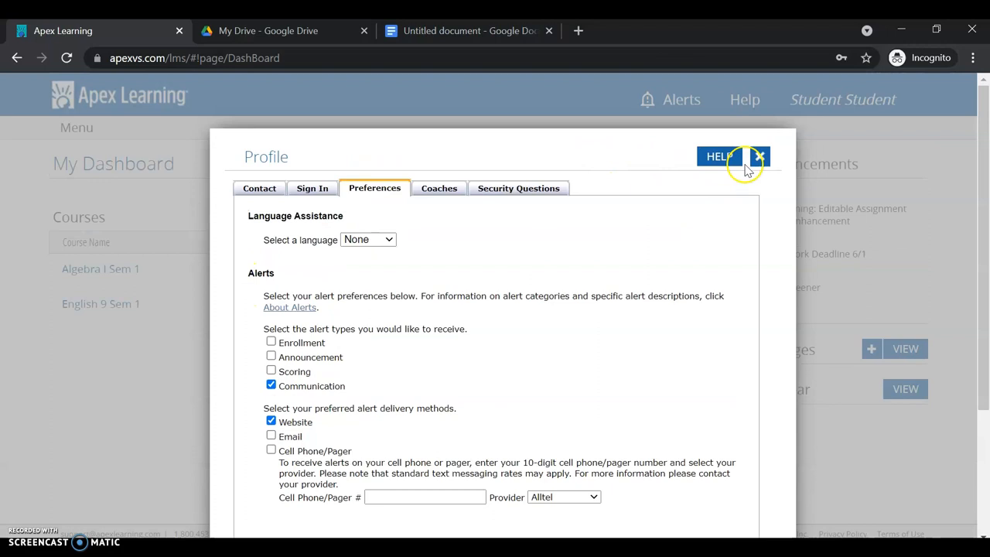
click(759, 156)
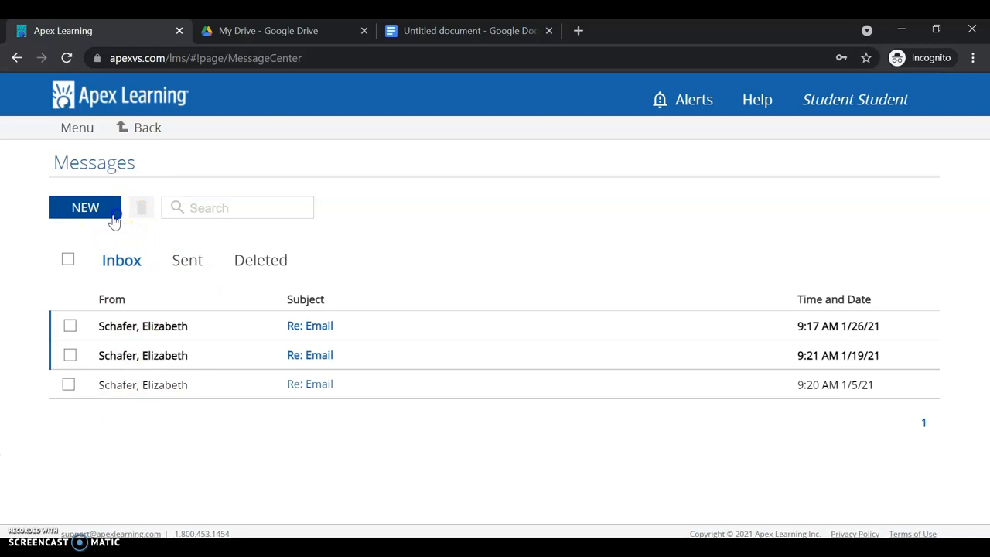
Start a new homework message and choose English 9 Sem 1 as its course.
click(85, 207)
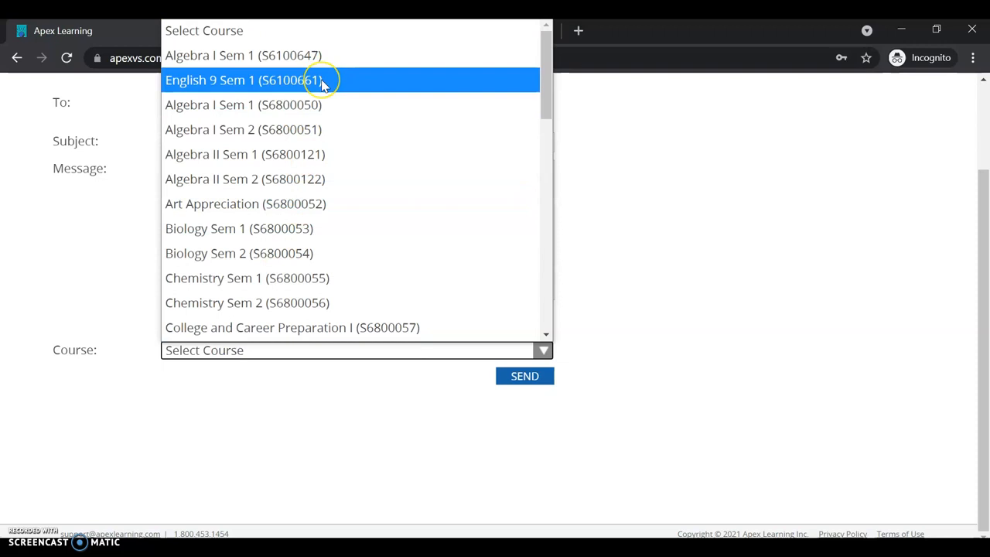
click(243, 80)
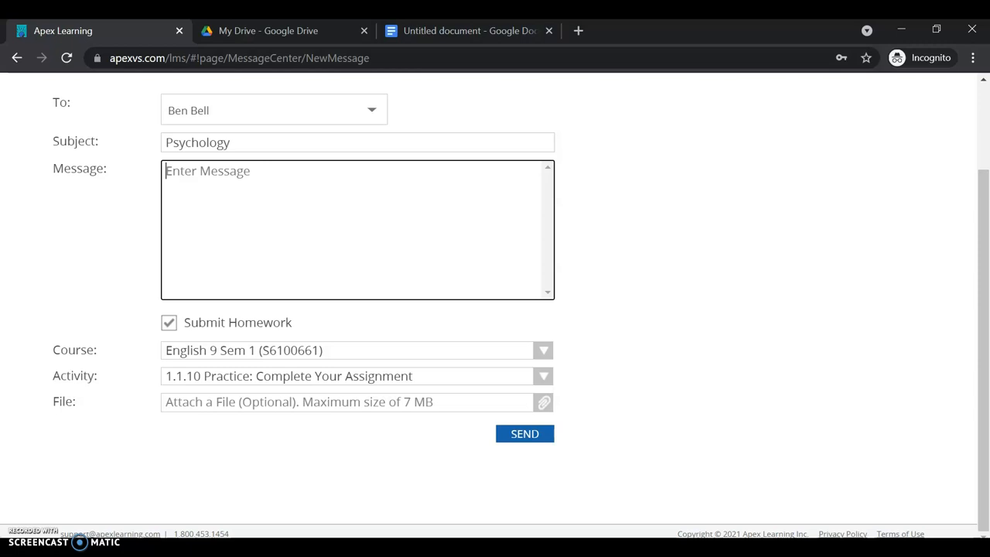
mouse_move(281, 275)
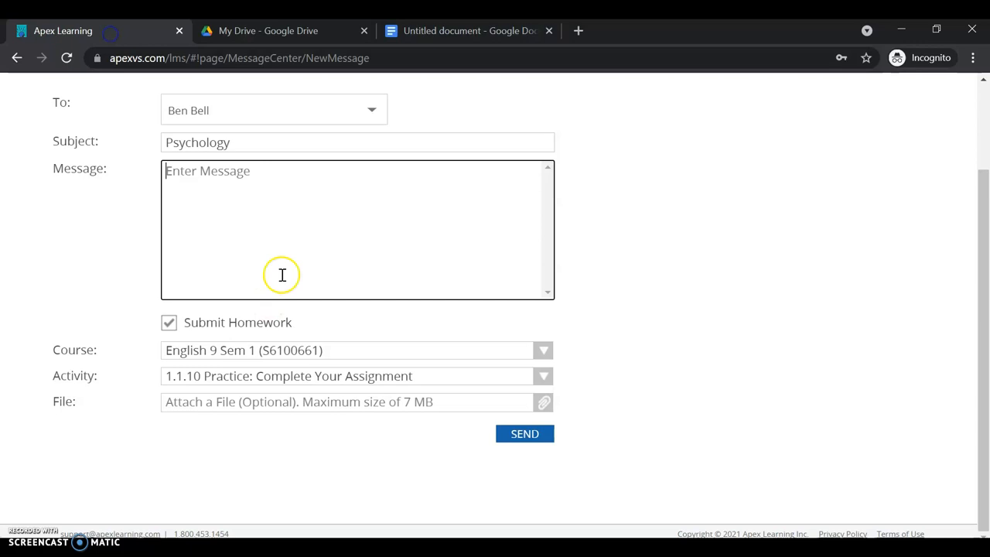
Name the Google Doc 'Practice 1.1.10 English 9A' and save the name.
click(468, 31)
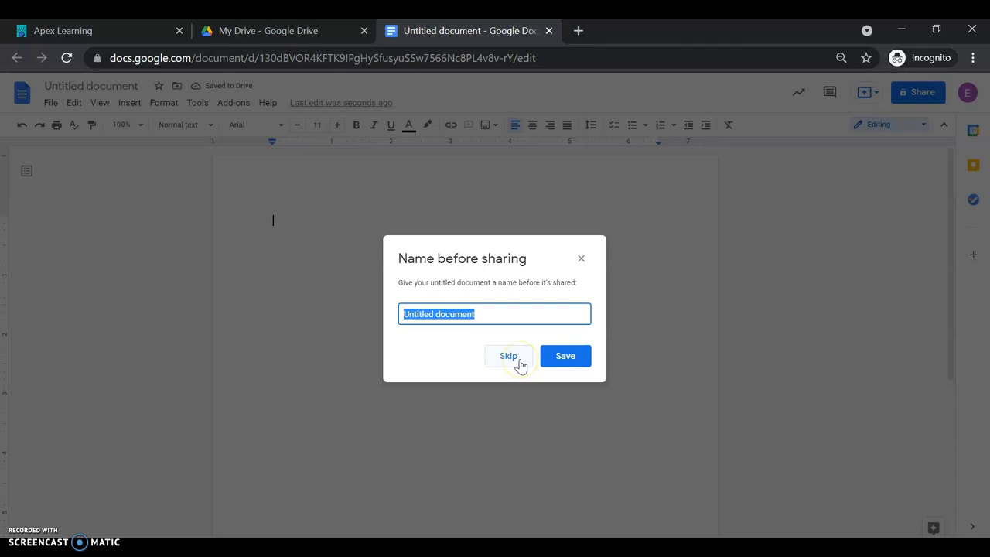
text(Practice 1.1.10 English 9A -)
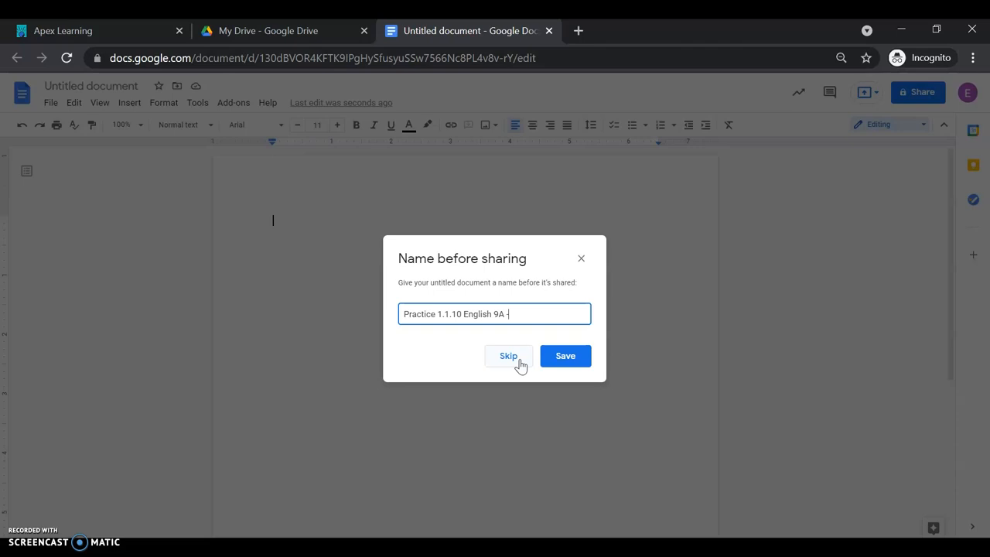
click(564, 355)
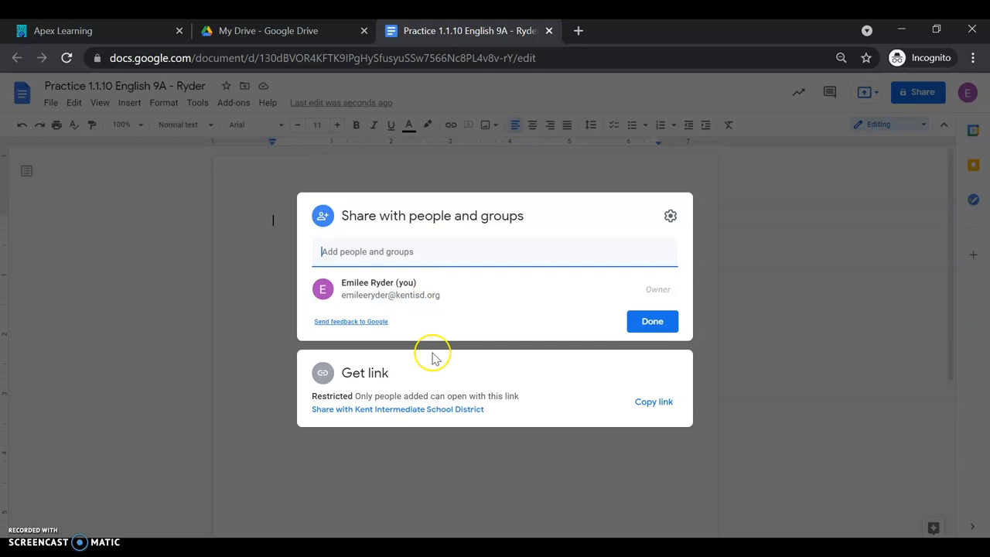
click(397, 409)
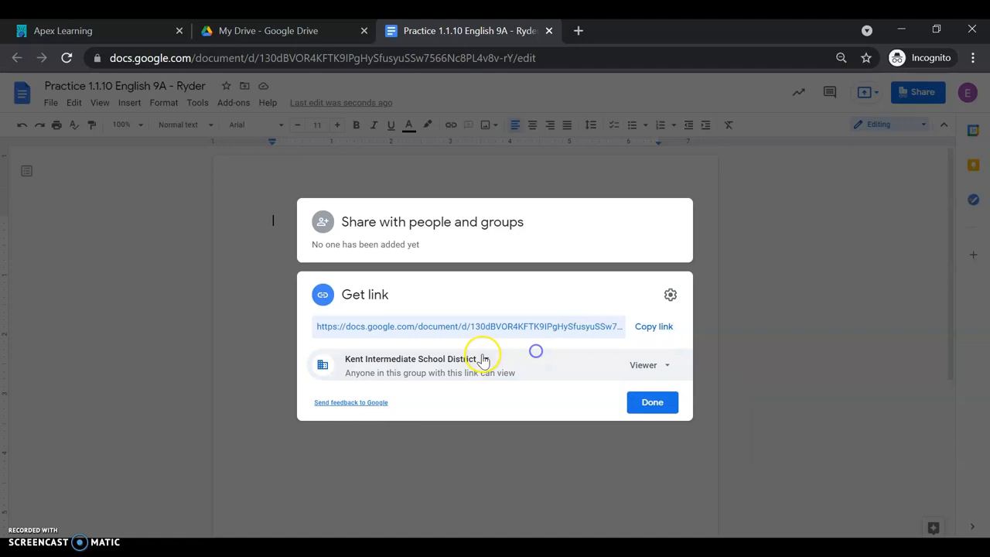
click(648, 364)
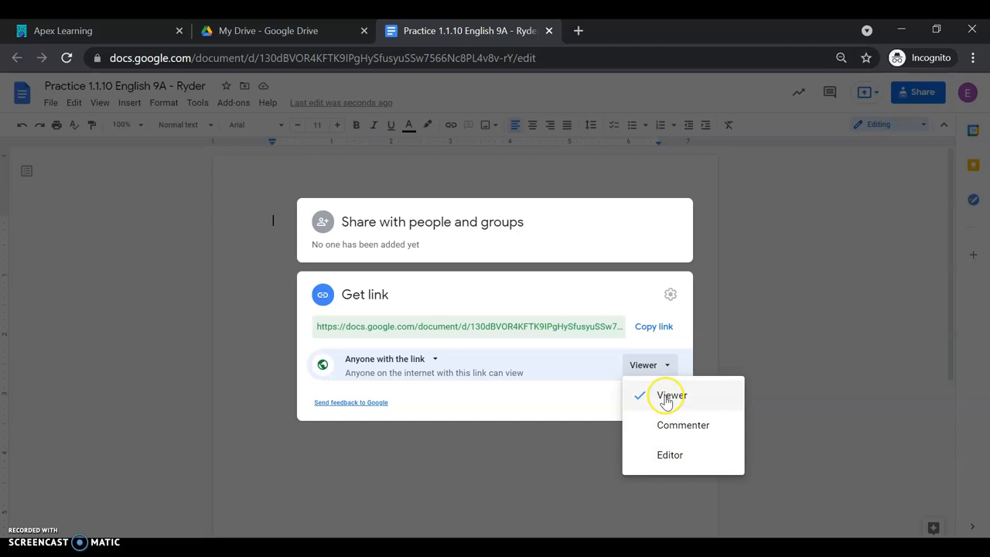
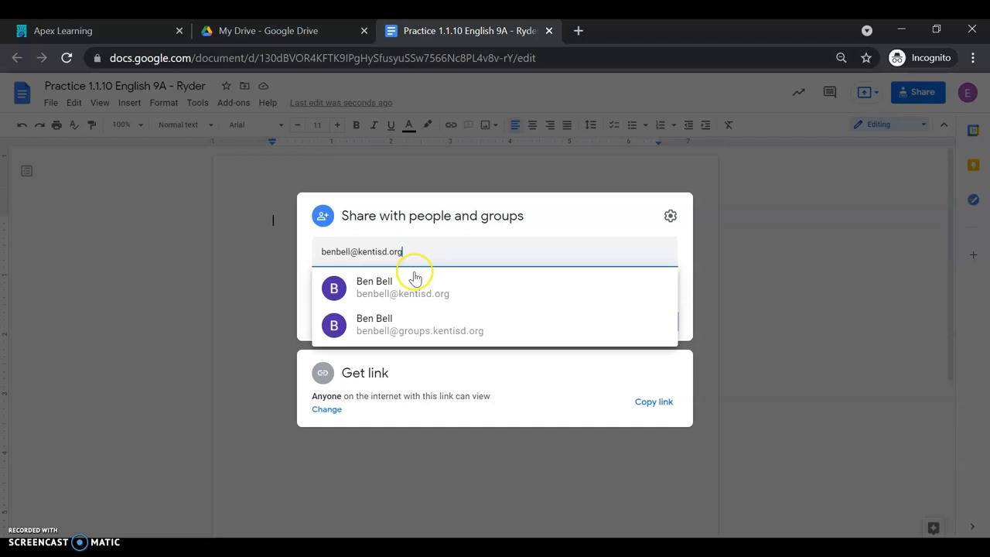
click(402, 287)
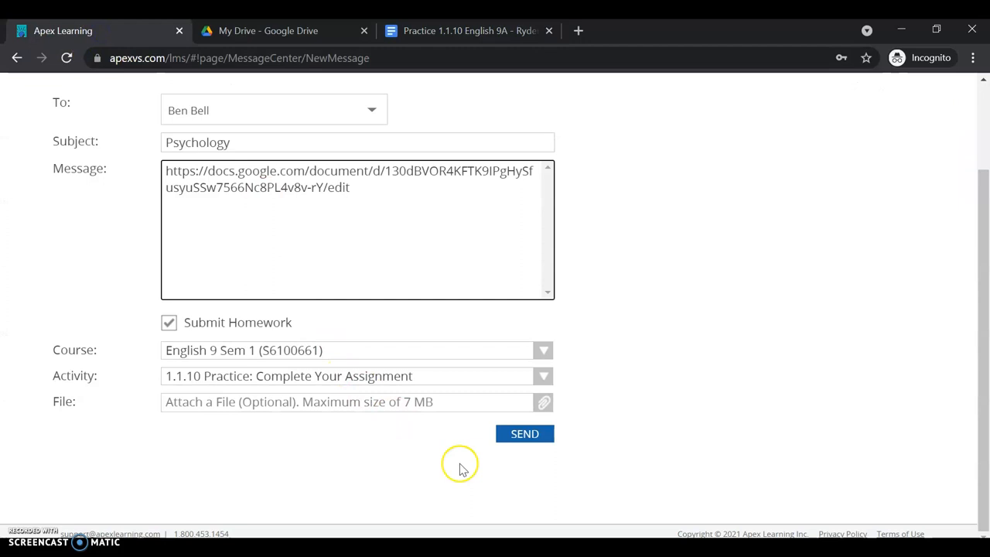
Send the homework message with the document link and return to My Dashboard.
click(524, 433)
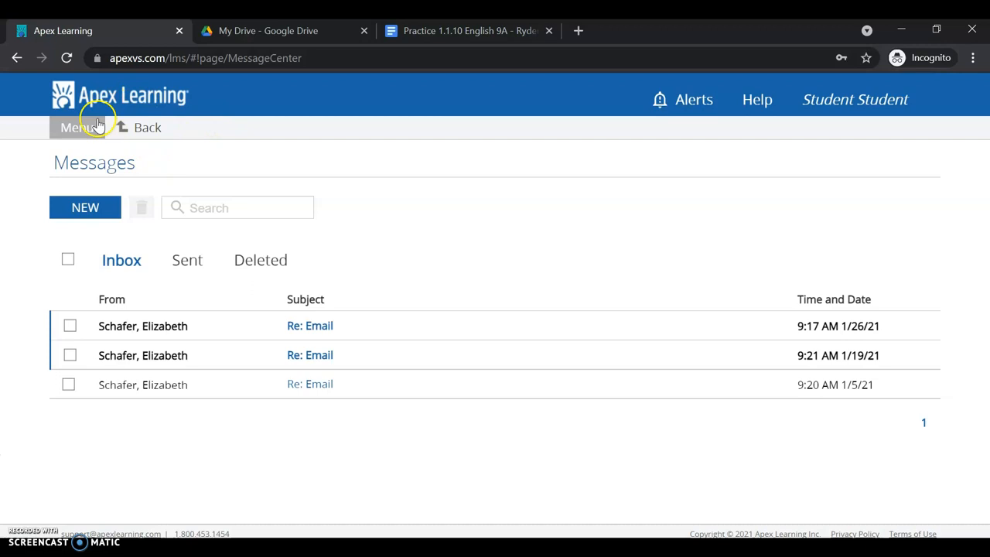
click(76, 126)
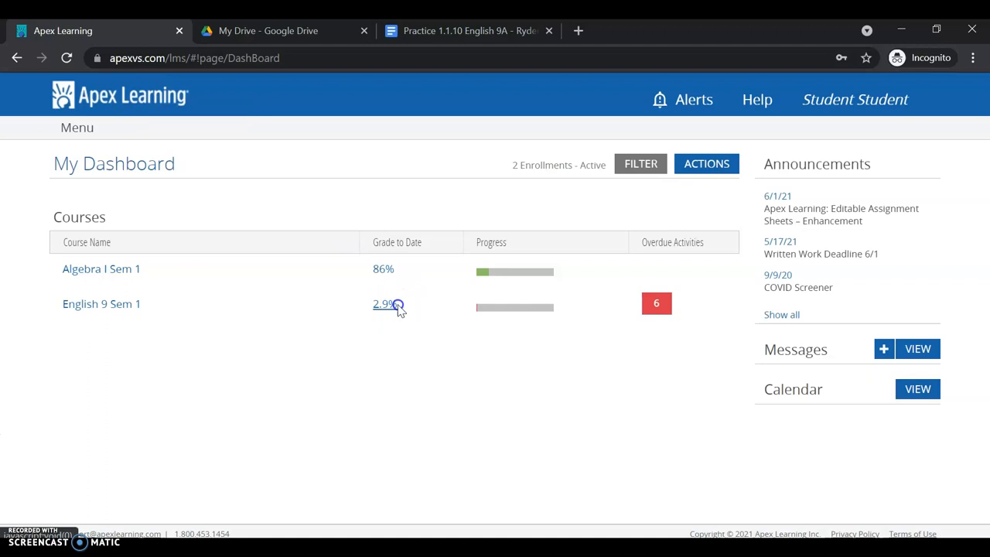
click(384, 304)
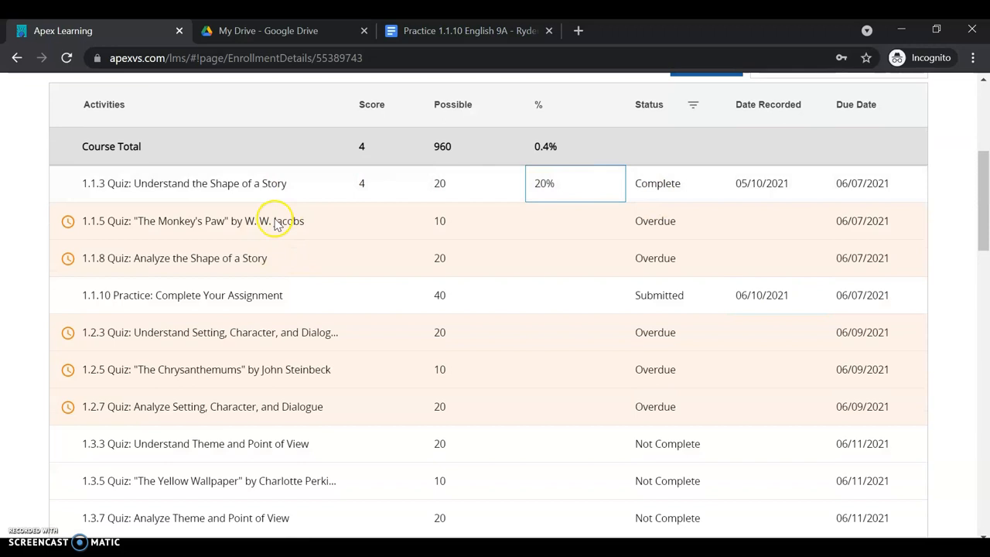
scroll(down, 3)
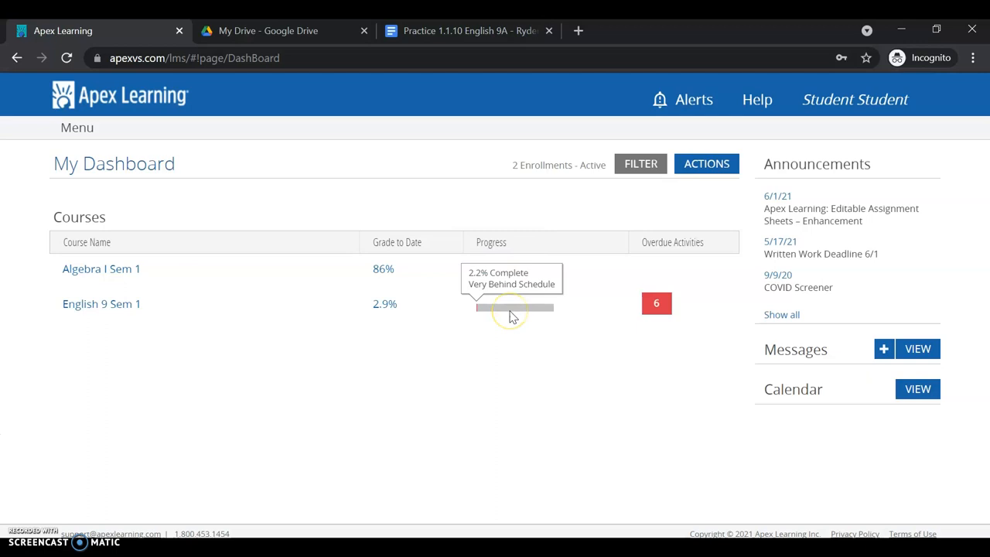
mouse_move(482, 272)
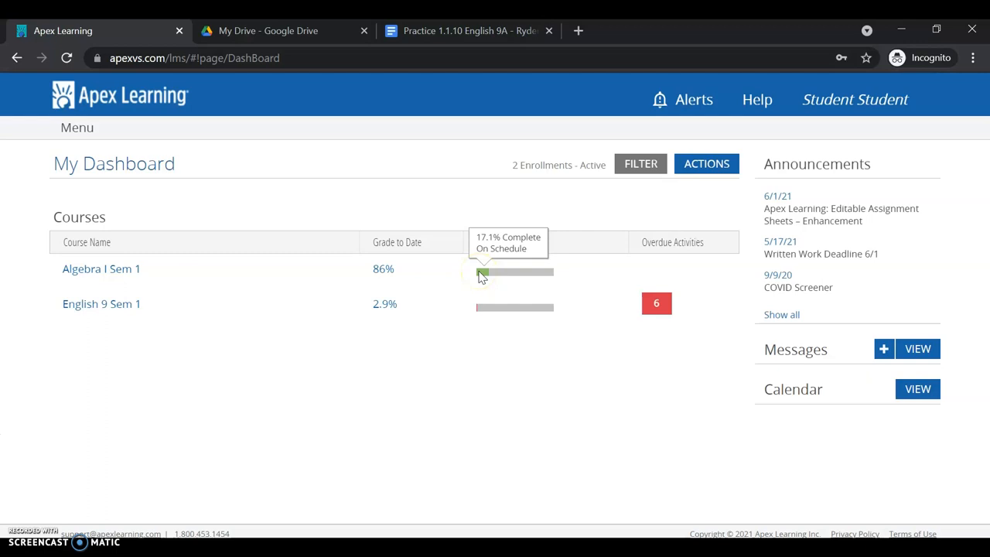
mouse_move(495, 308)
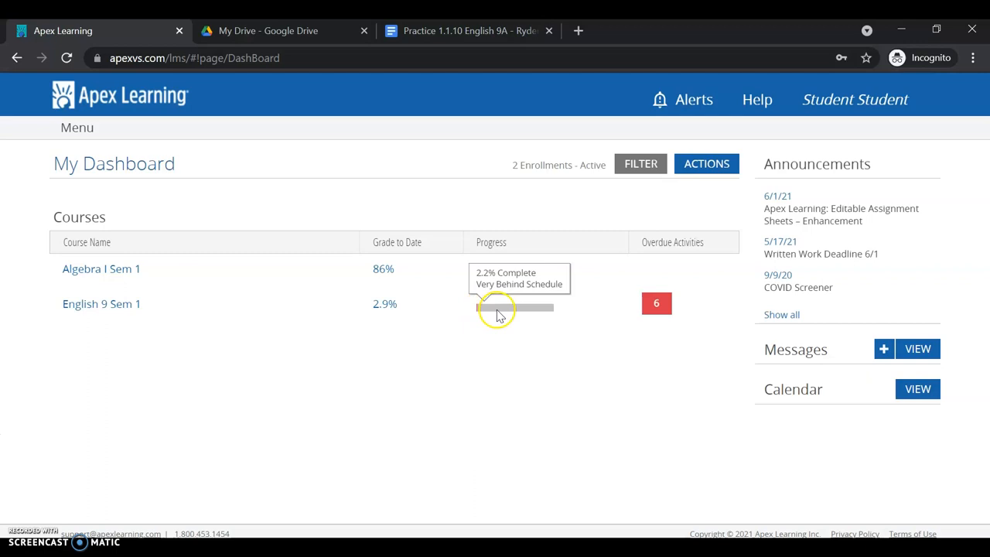
mouse_move(659, 303)
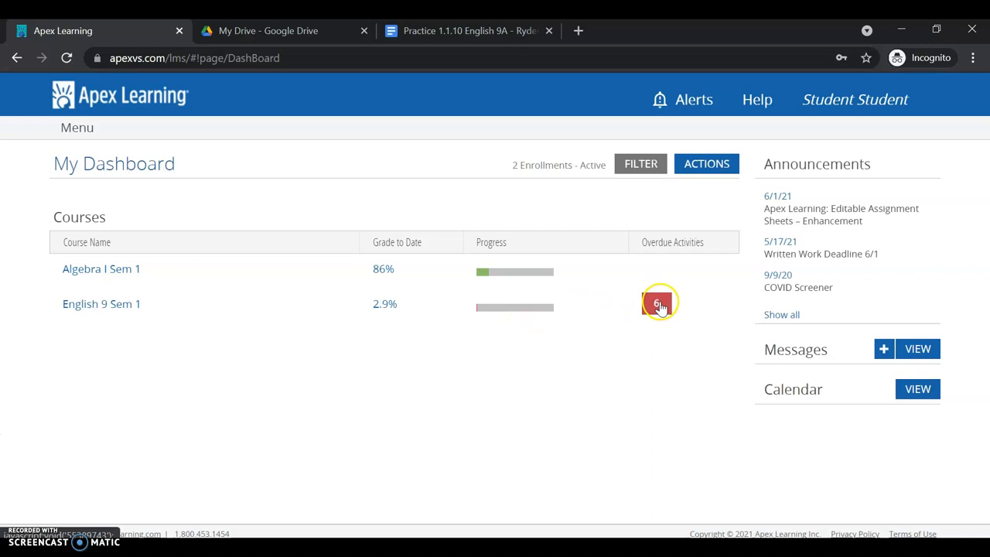
click(657, 303)
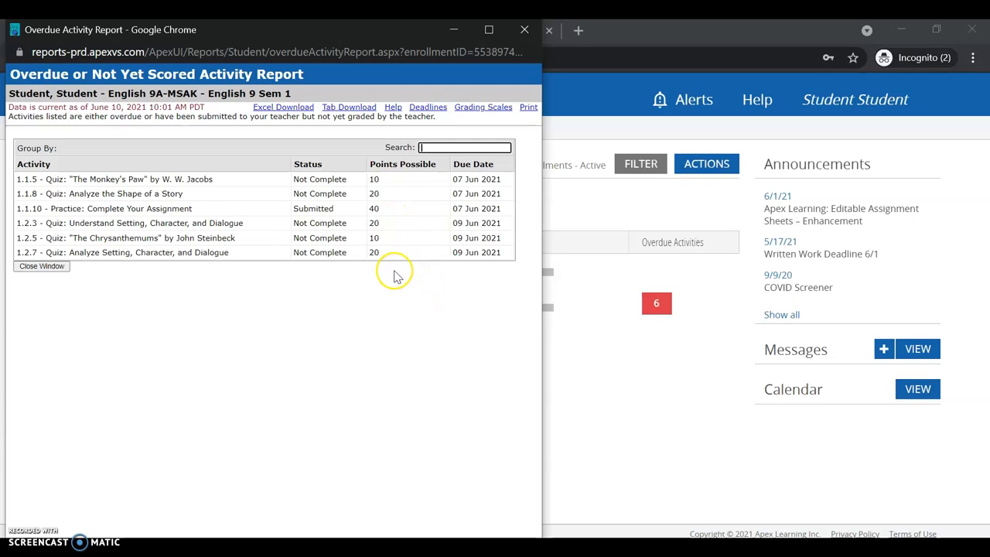
mouse_move(314, 238)
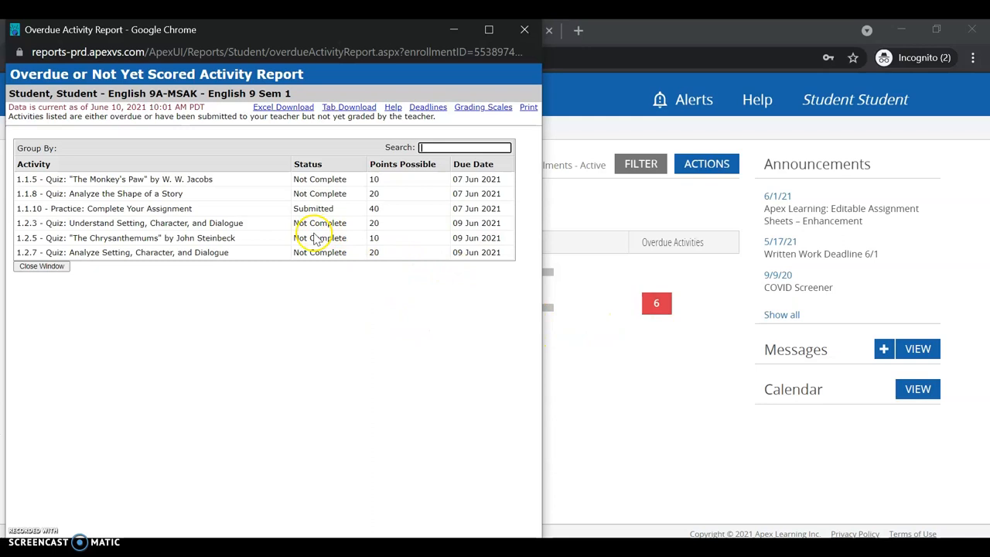
mouse_move(193, 207)
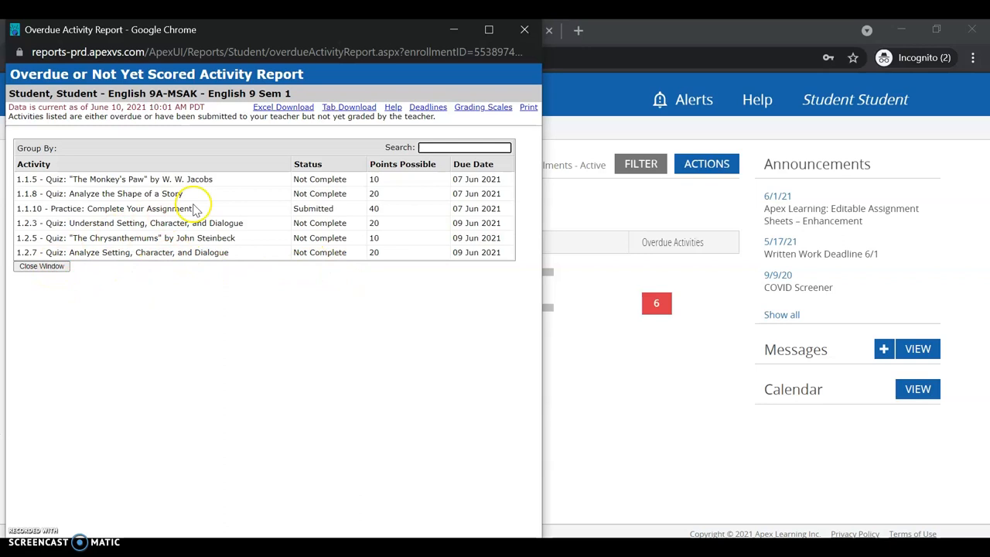
click(116, 193)
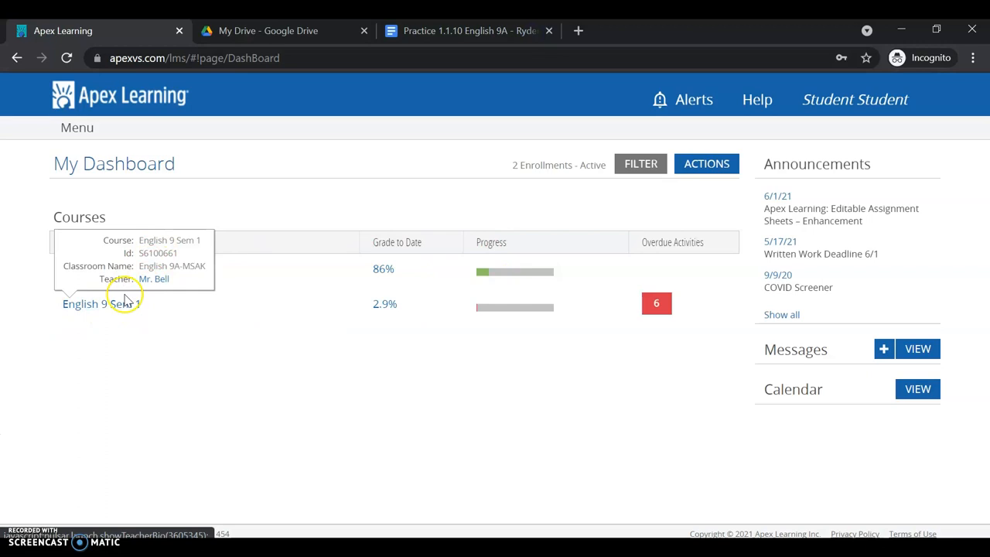
Open English 9 Sem 1 and resume the 1.1.4 Monkey's Paw reading activity.
click(93, 303)
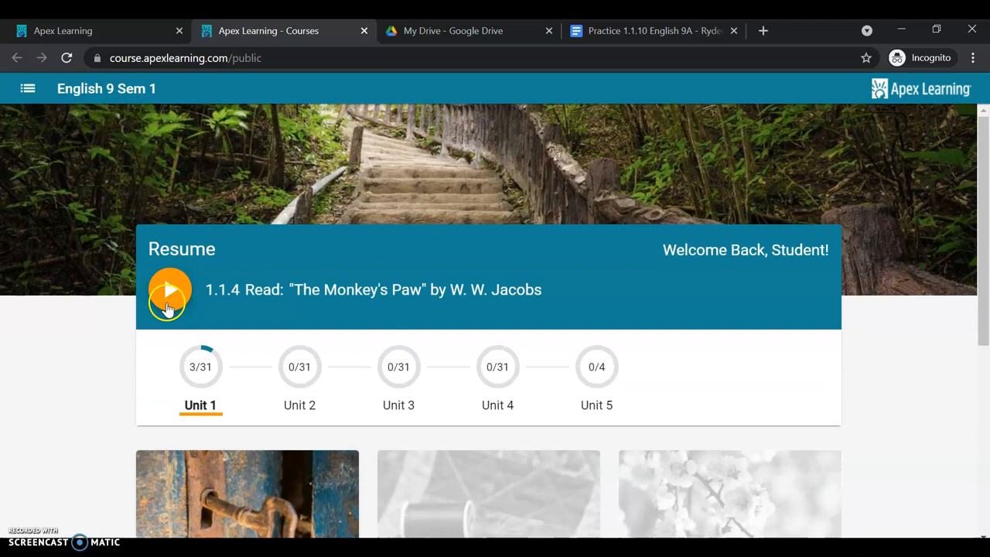
click(170, 292)
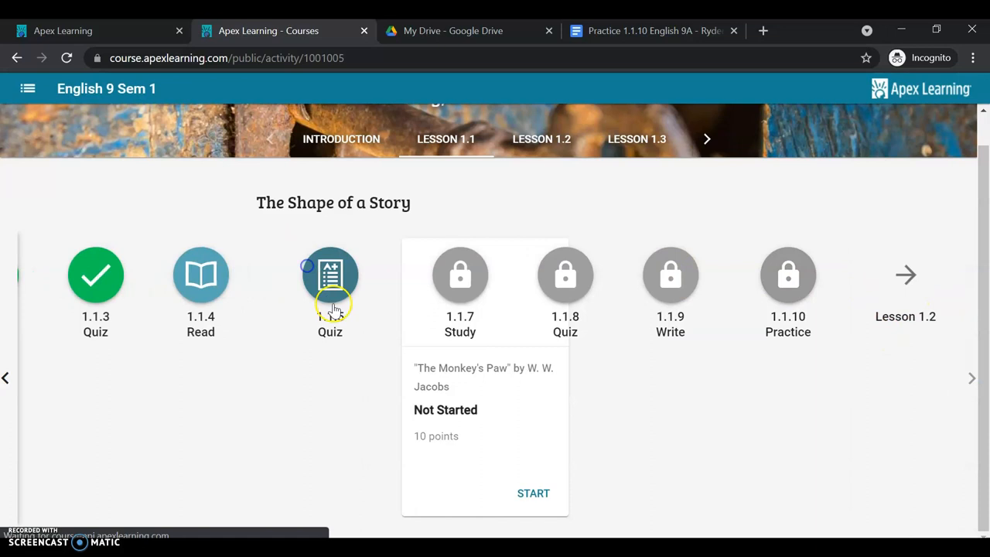
click(201, 275)
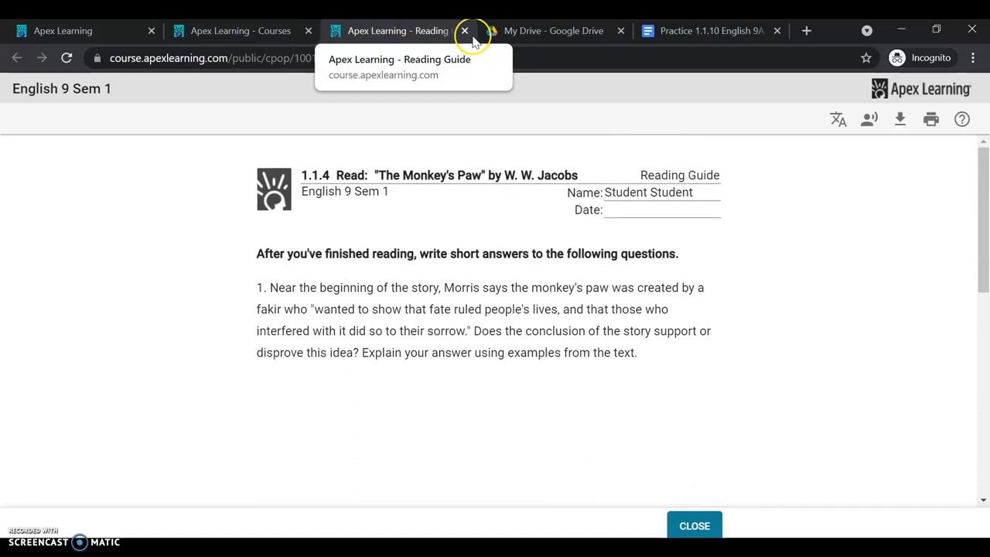
Switch to the 'Practice 1.1.10 English 9A' document tab.
click(710, 31)
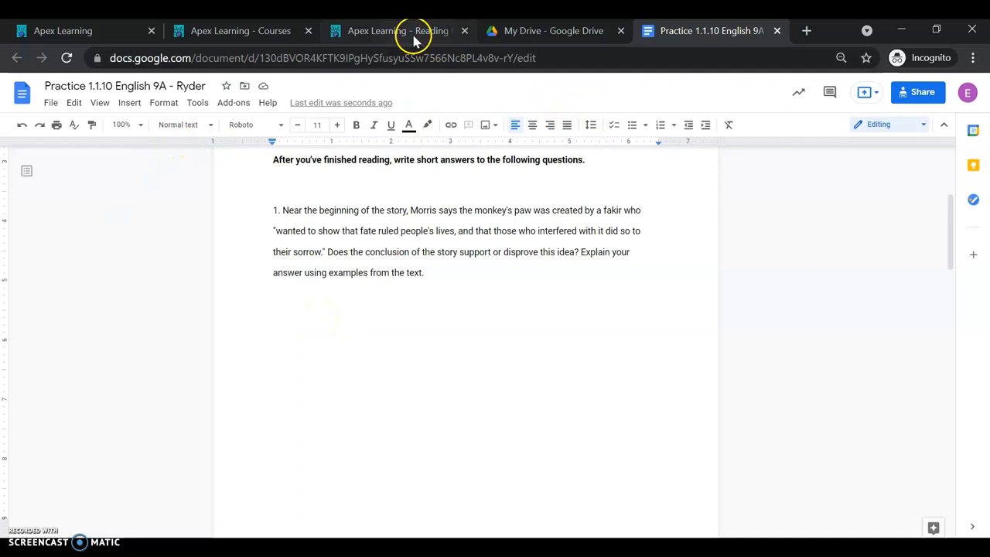
Close the Reading Guide tab to get back to The Monkey's Paw reading.
click(398, 31)
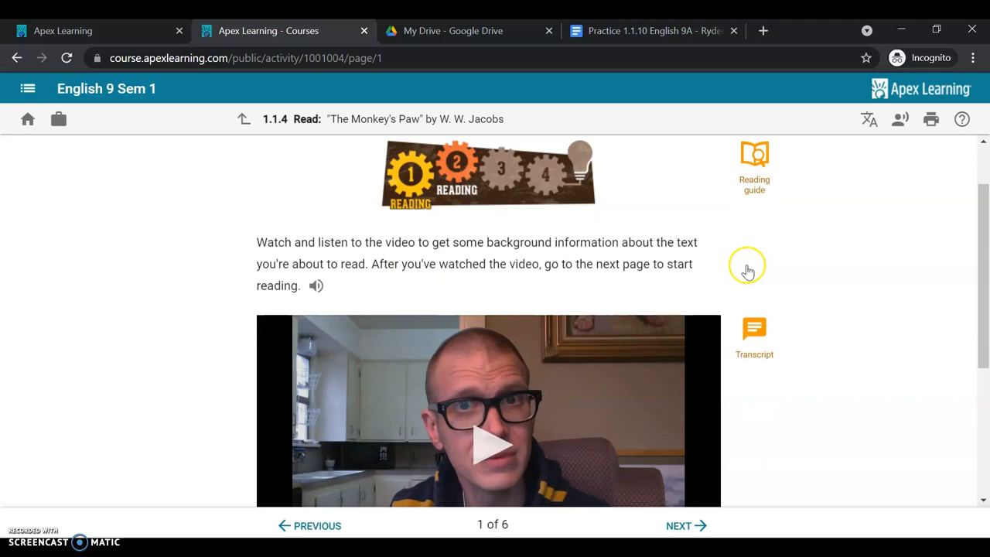
Open the full text of The Monkey's Paw in Reading Materials and scroll through it.
click(488, 445)
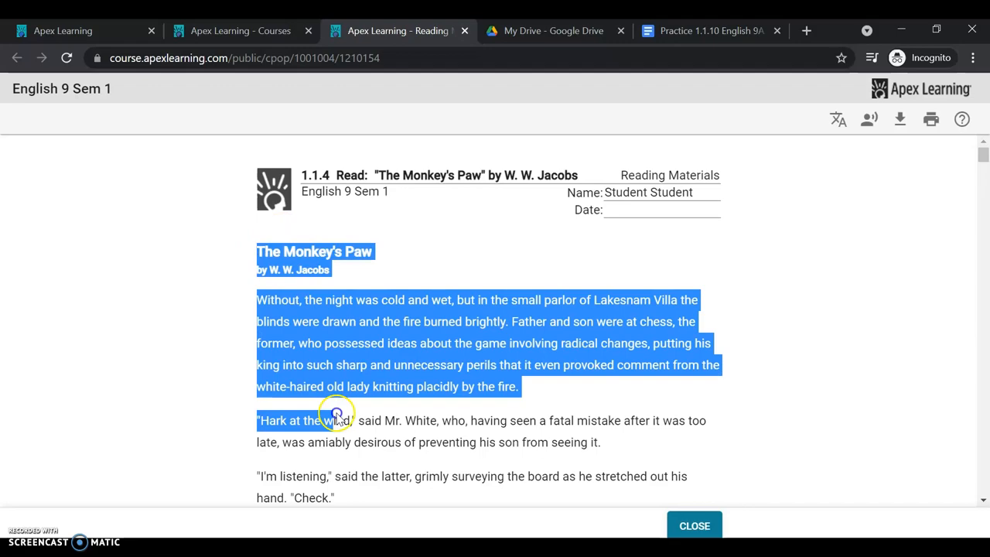
scroll(down, 3)
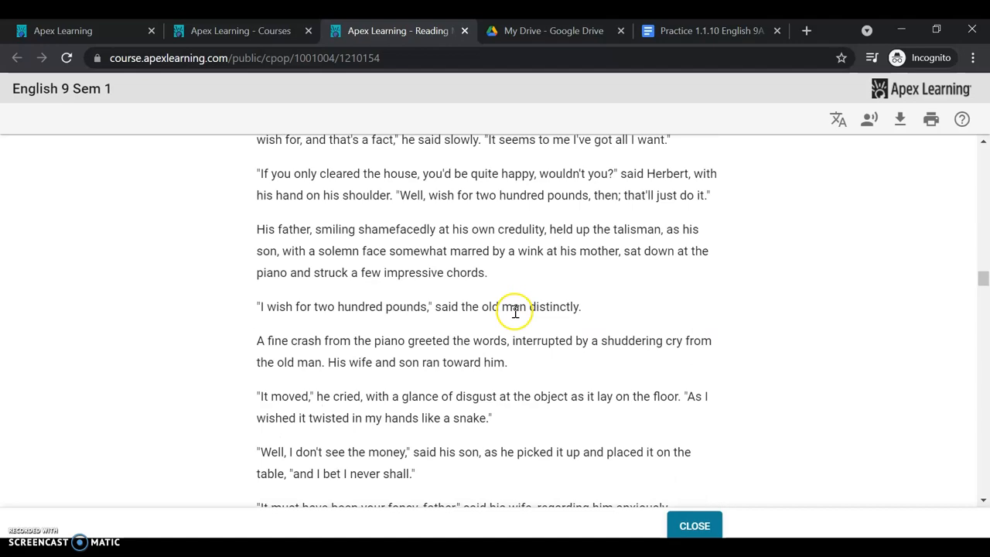
scroll(down, 3)
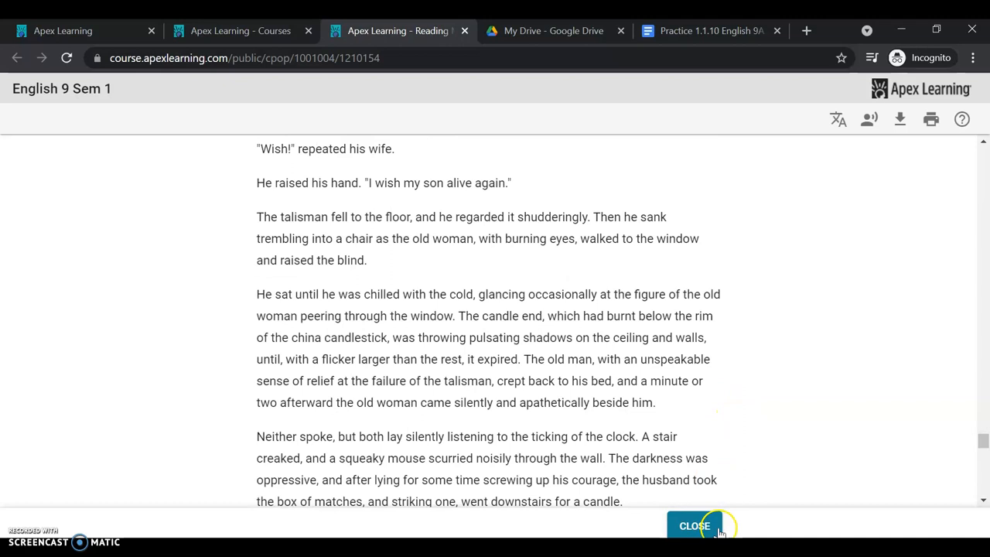
Close the story text and answer the Mr. White check-in with 'He lost a game' to score 1 of 1.
click(694, 526)
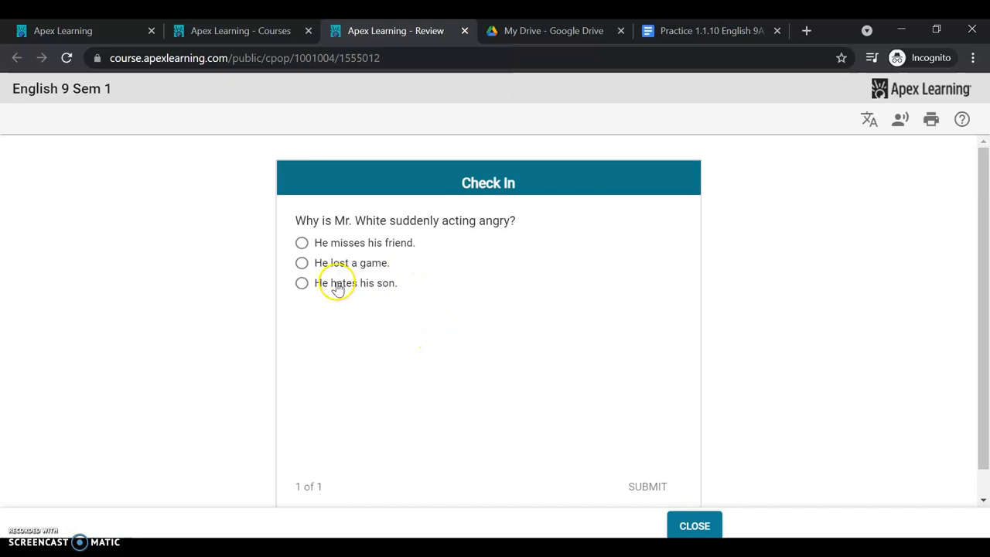
click(647, 487)
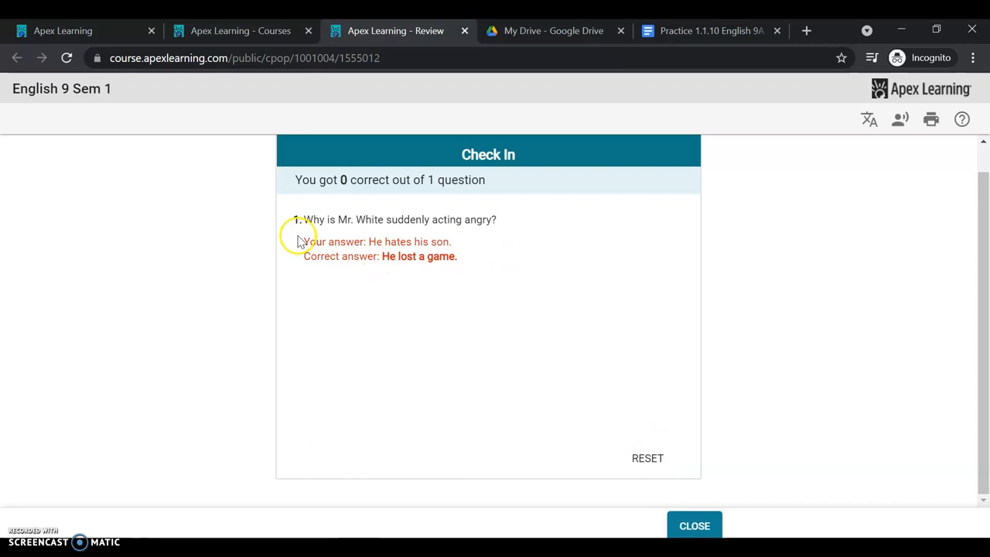
click(648, 458)
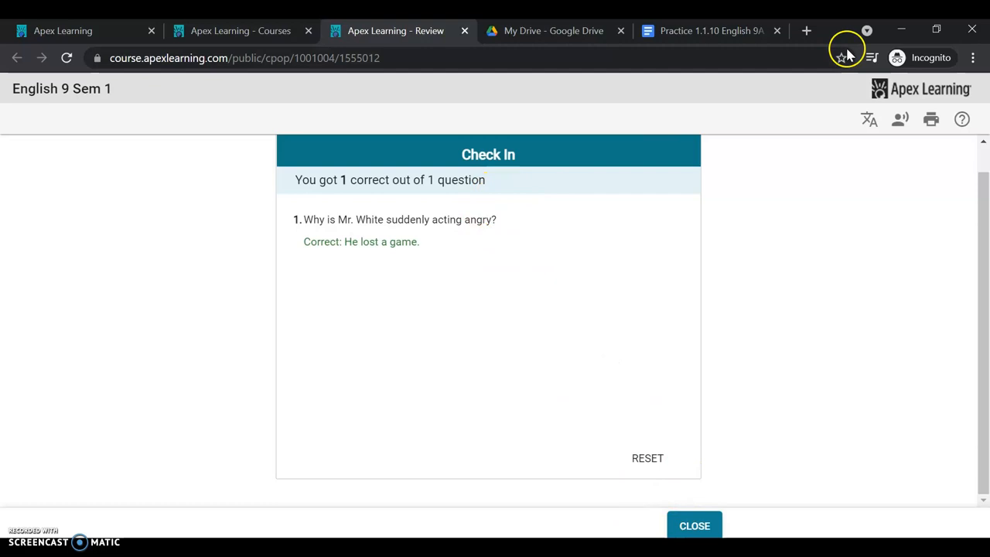
click(694, 526)
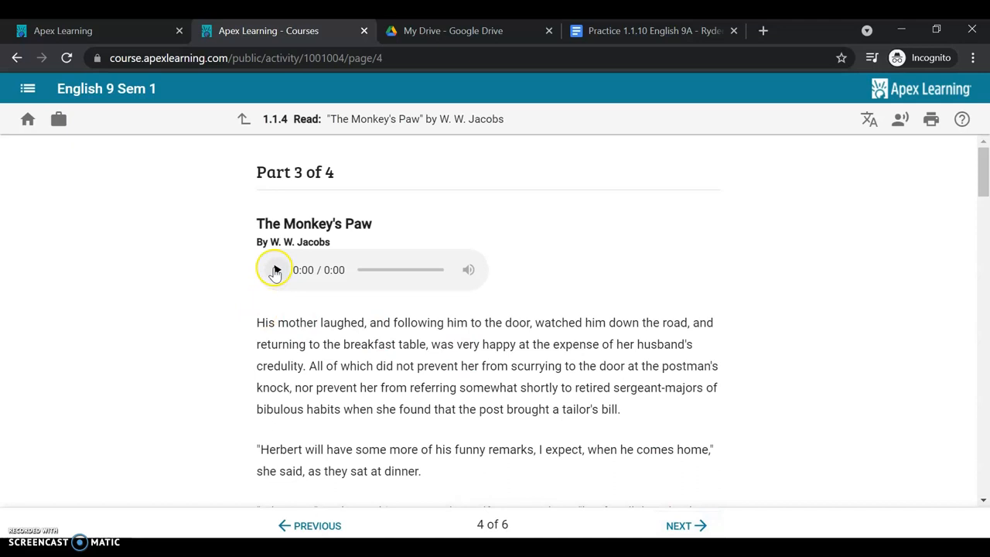
Play the part 3 narration, finish the Monkey's Paw reading and start the quiz.
click(685, 525)
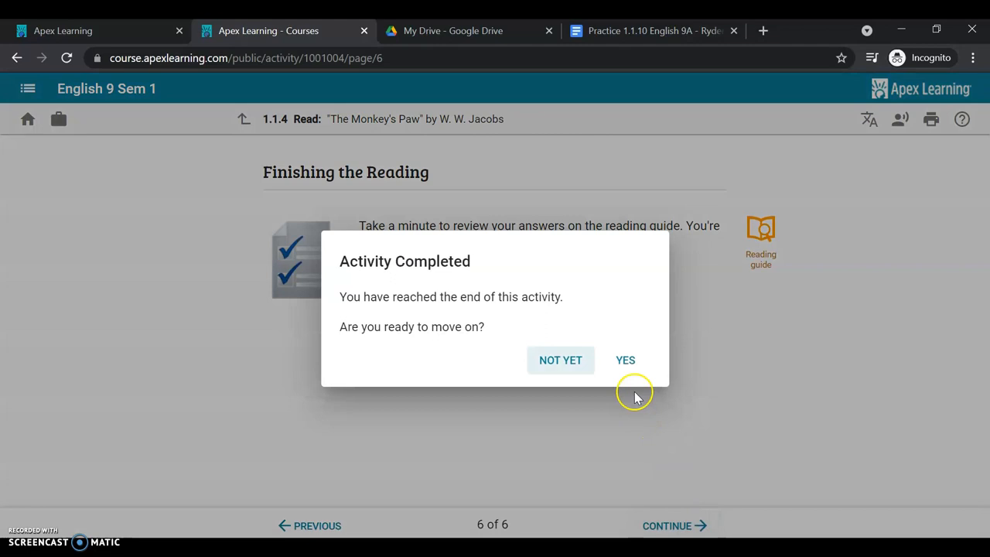
click(624, 360)
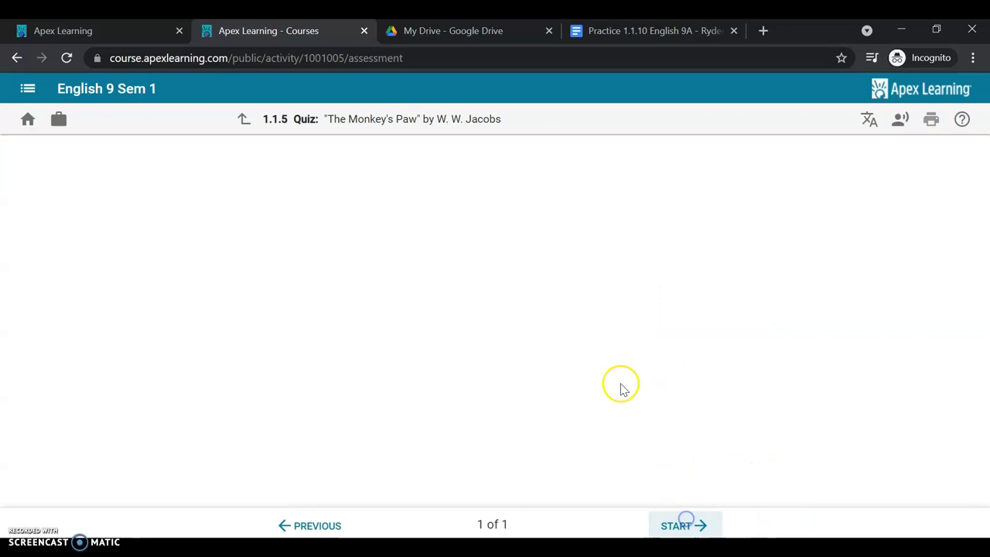
click(684, 526)
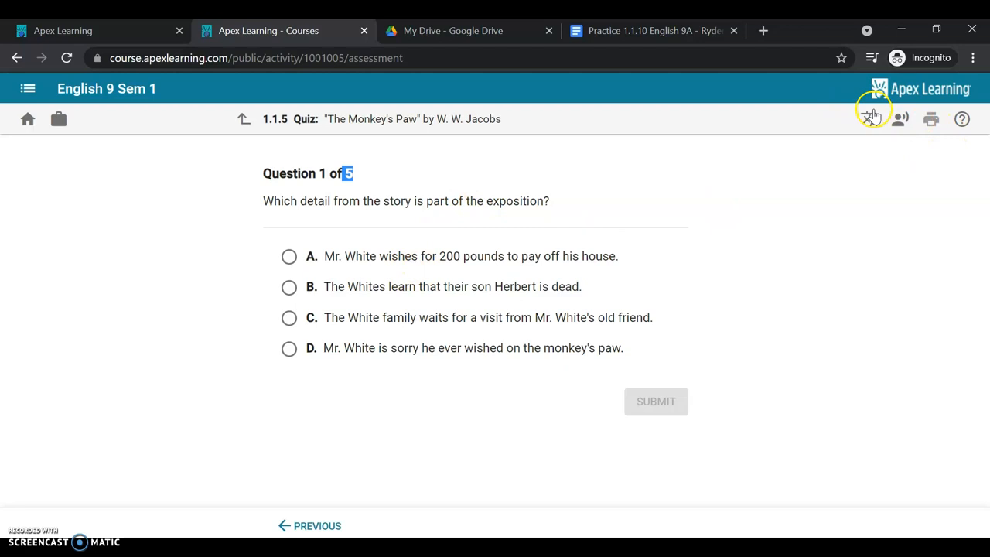
Submit the last answer, undoing the wish that revived his son, scoring 80%, and return to Lesson 1.1.
click(27, 88)
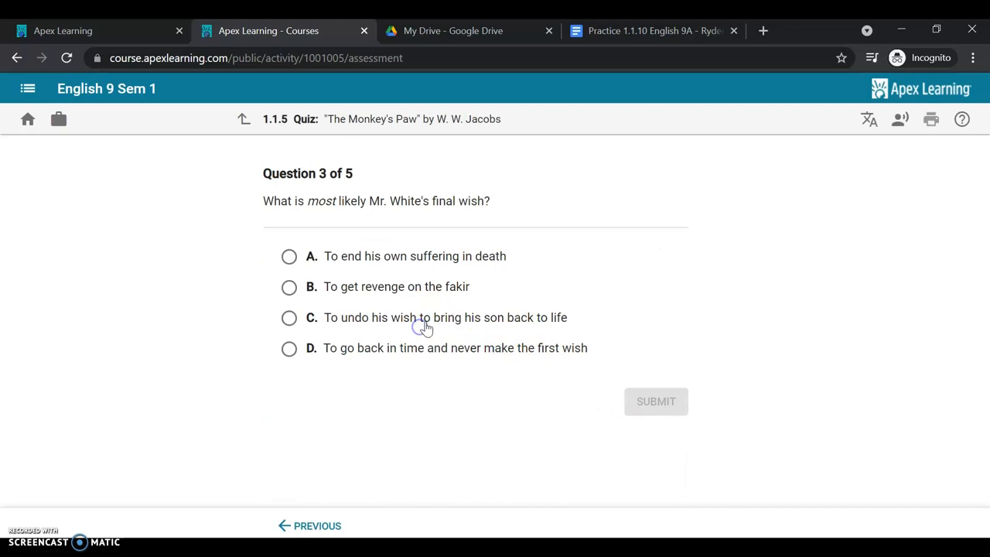
click(656, 400)
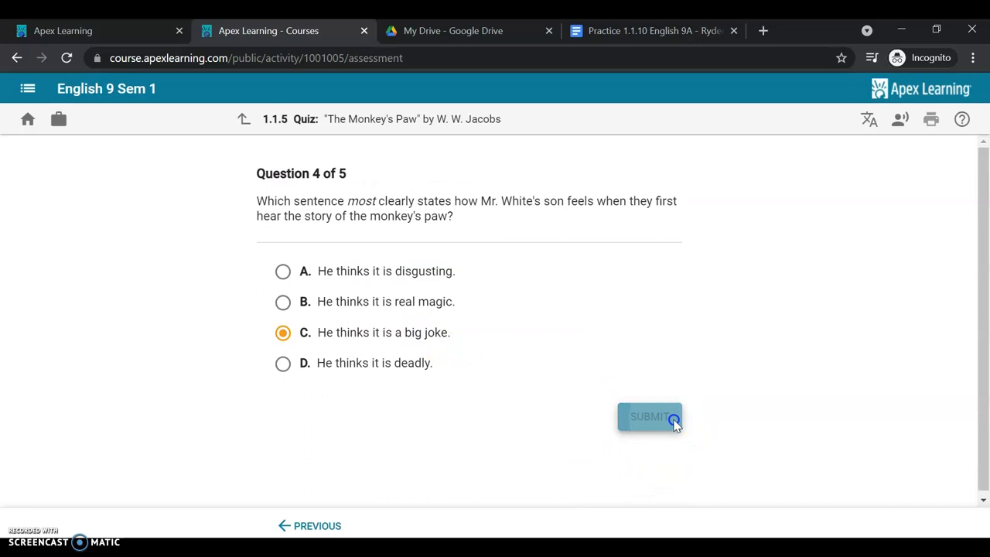
click(649, 416)
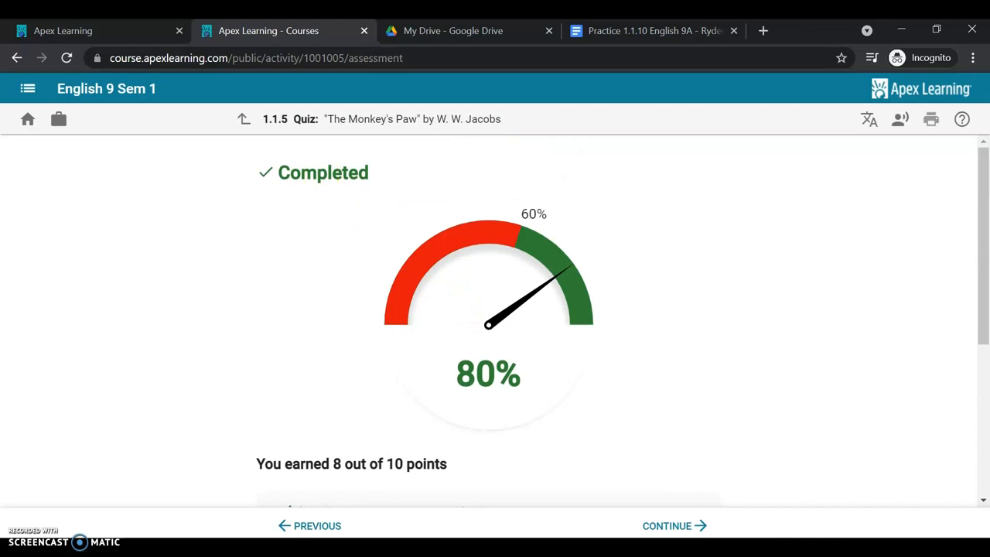
click(667, 526)
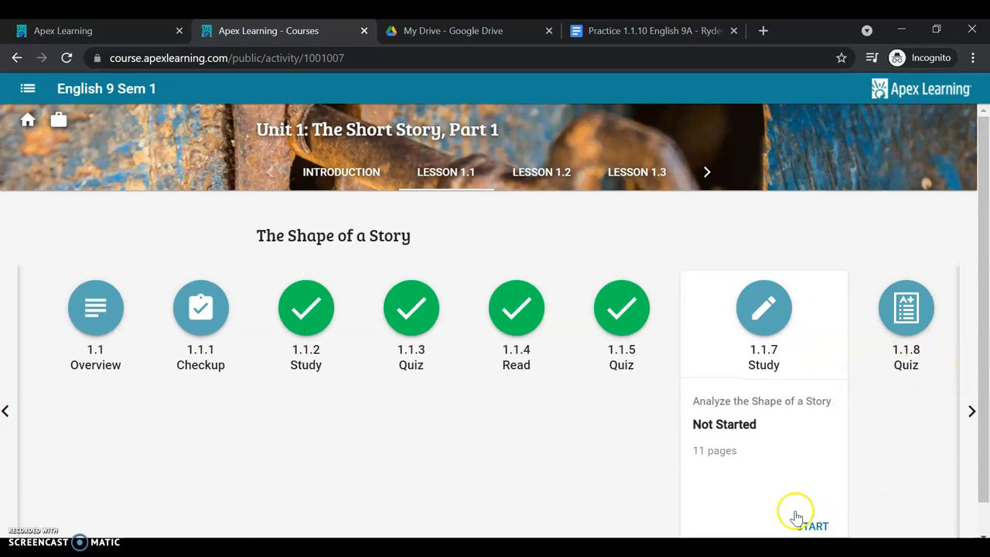
Start the 1.1.7 Analyze the Shape of a Story study and view its study guide.
click(813, 525)
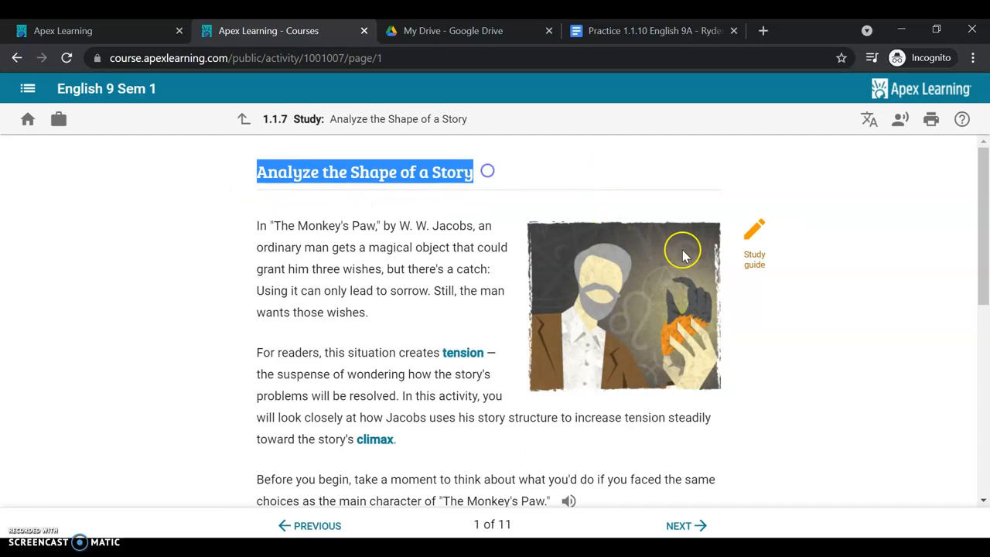
click(754, 239)
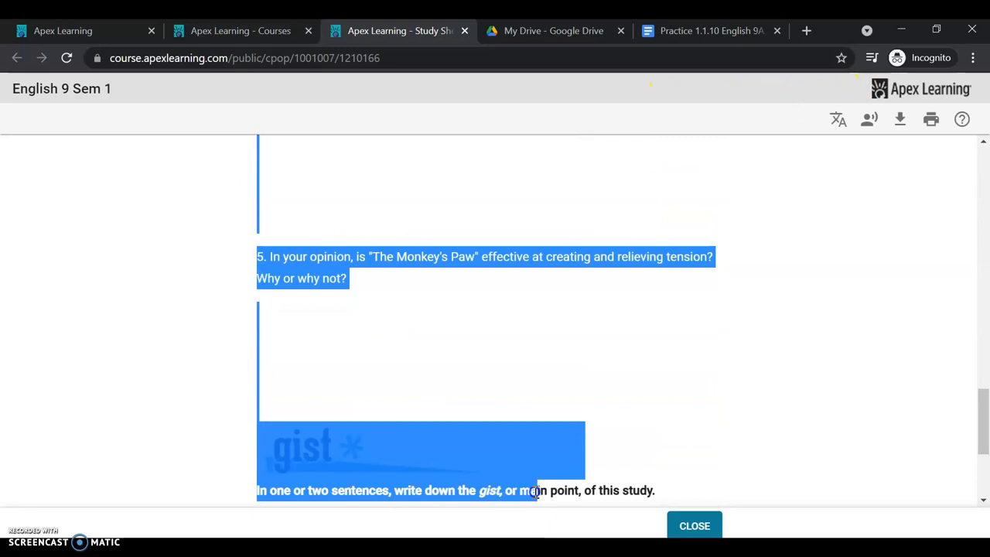
click(694, 525)
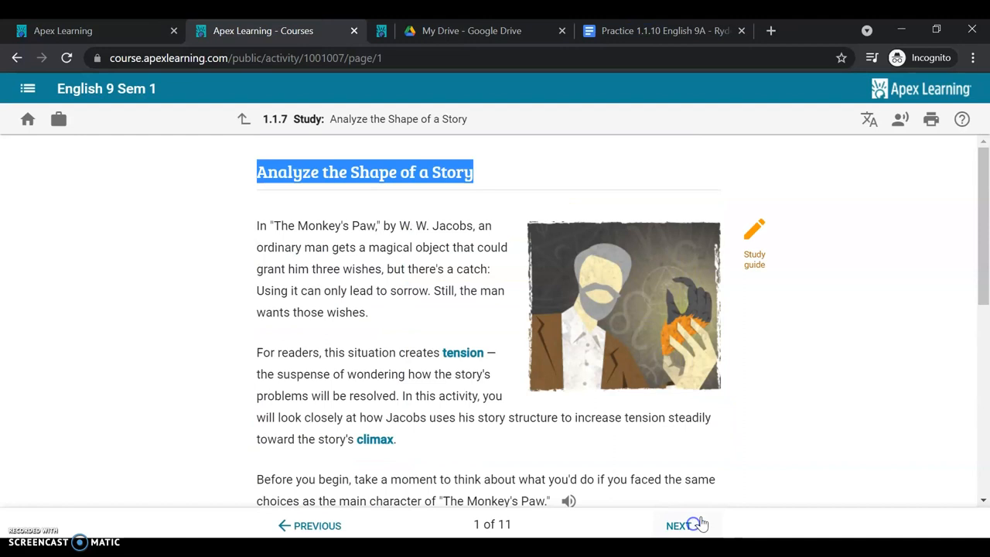
Page through the remaining study pages until 1.1.7 is checked off.
click(683, 526)
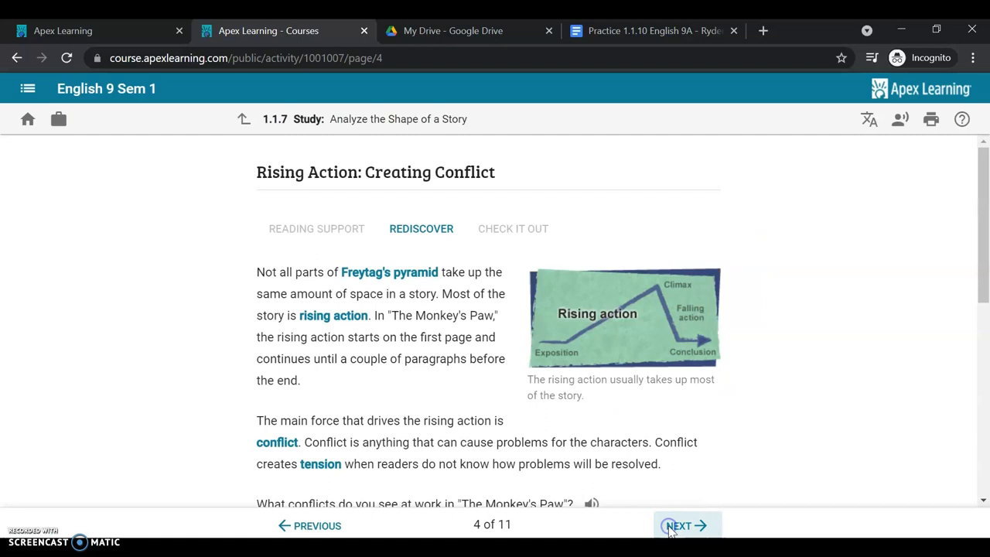
click(681, 526)
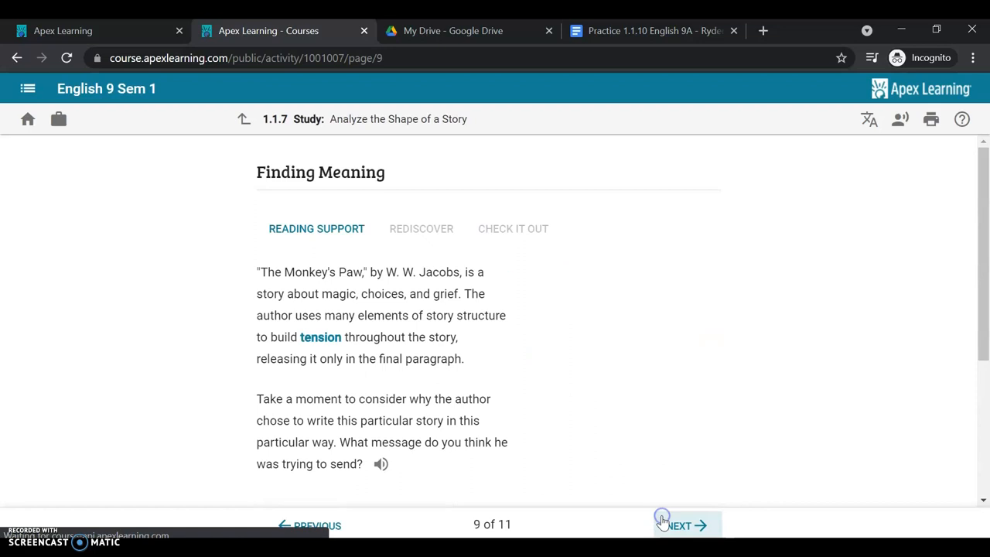
click(679, 525)
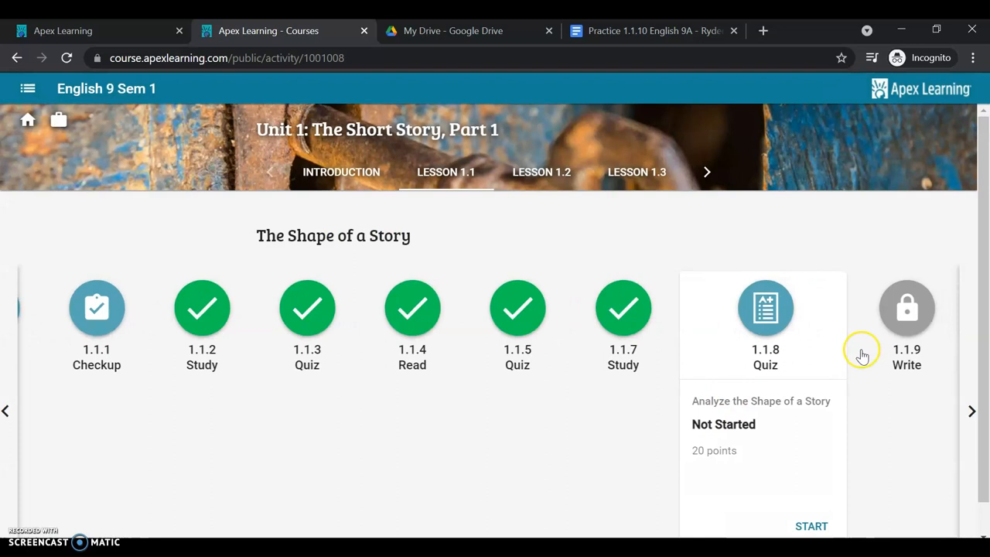
click(542, 172)
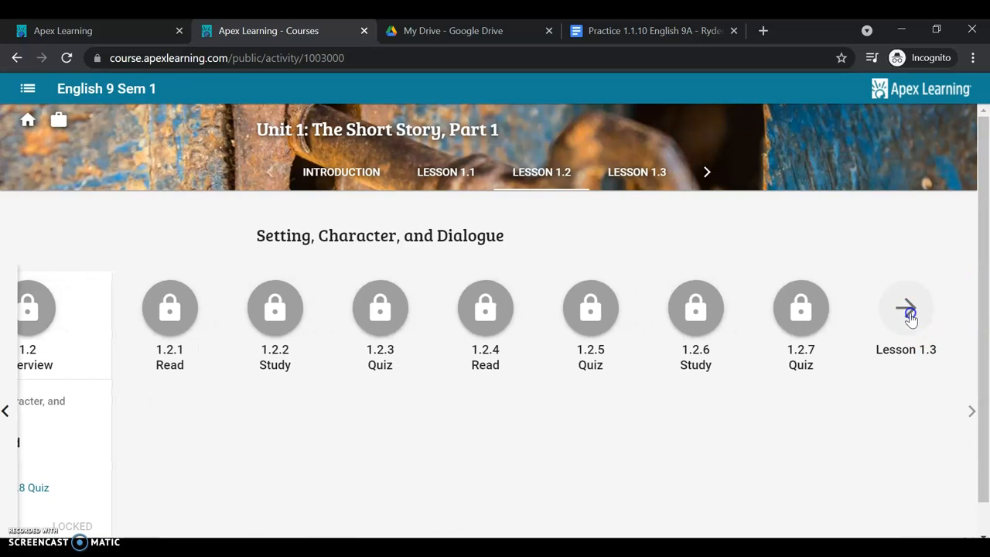
click(906, 307)
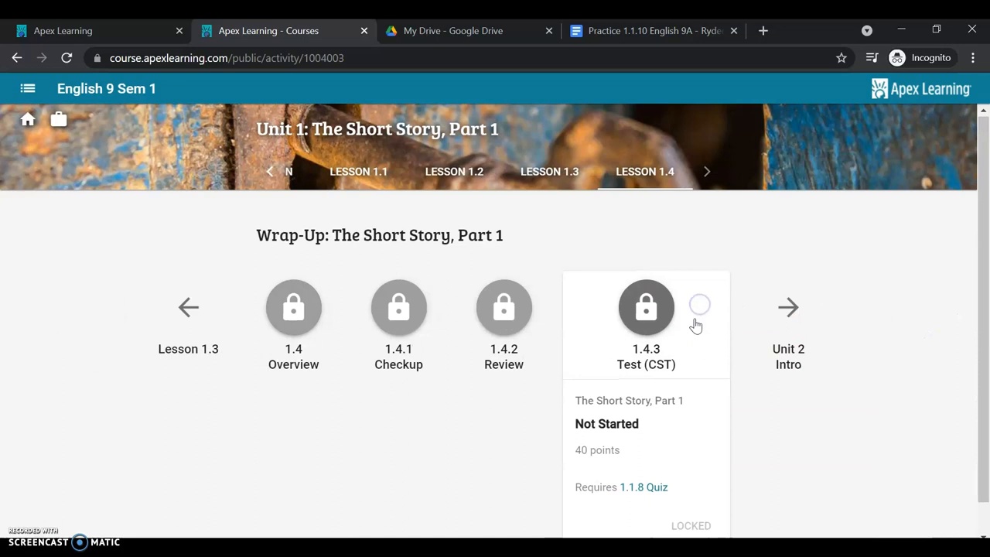
scroll(down, 3)
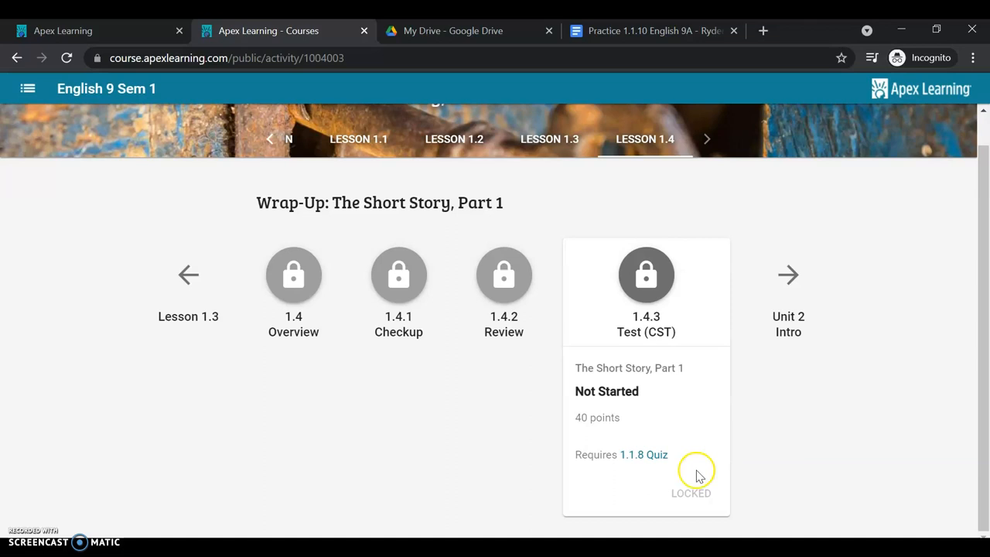
mouse_move(735, 220)
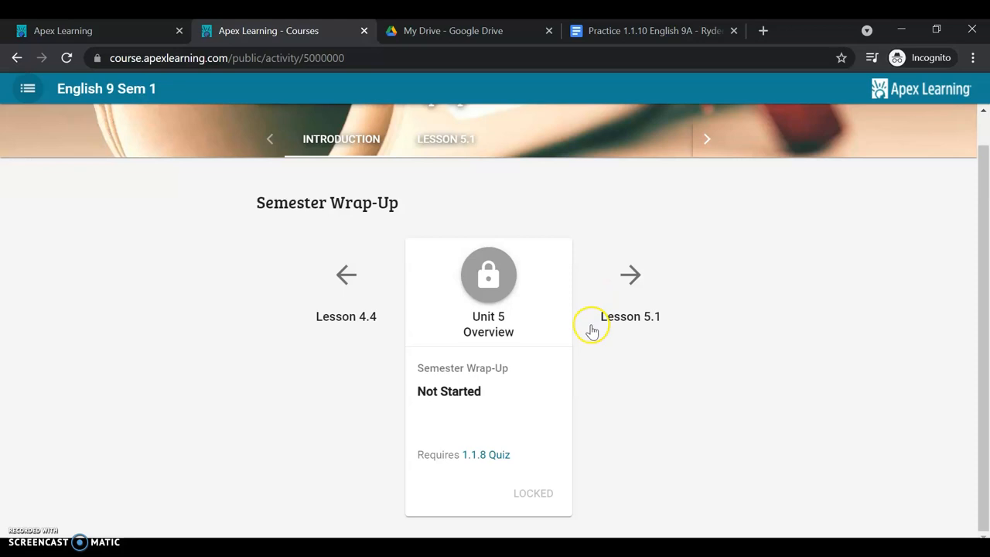
click(631, 275)
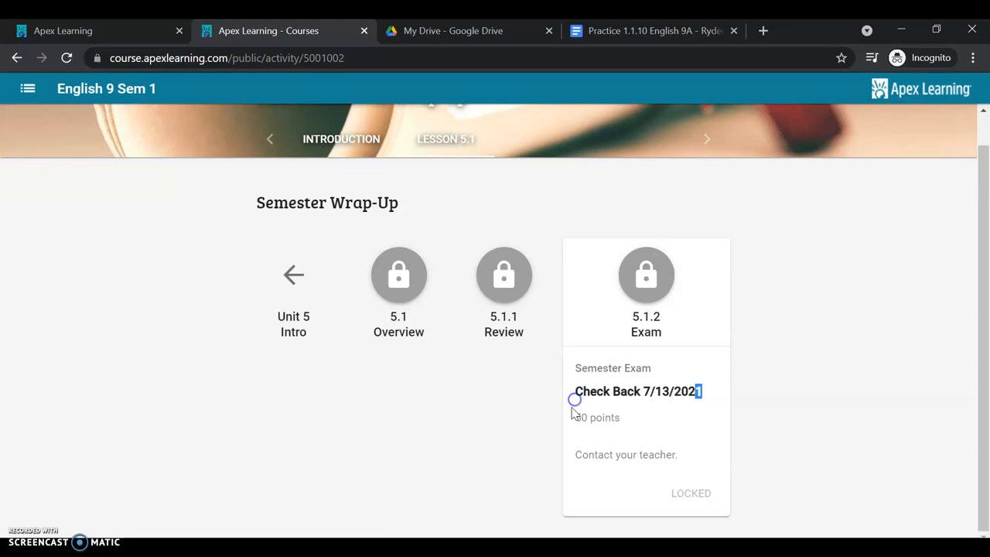
click(27, 88)
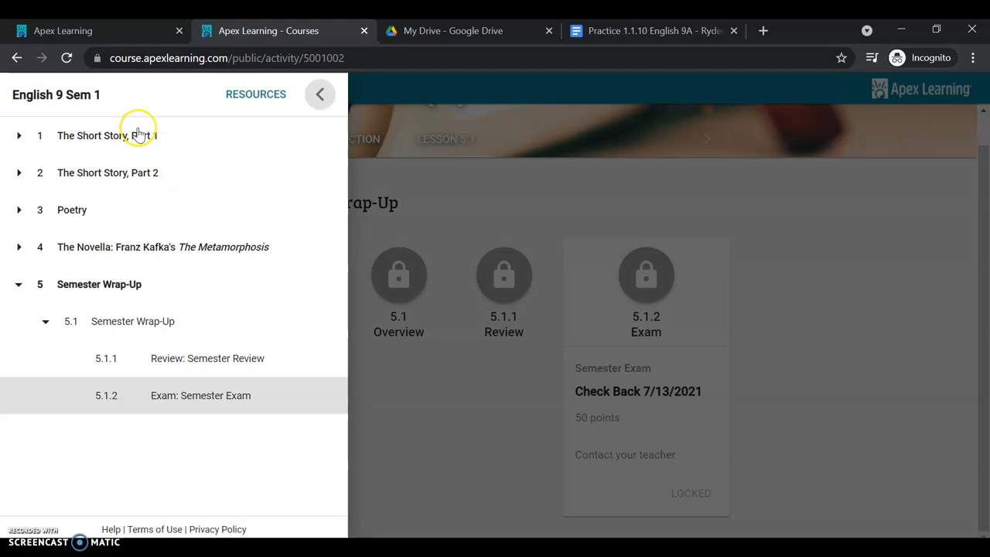
click(320, 93)
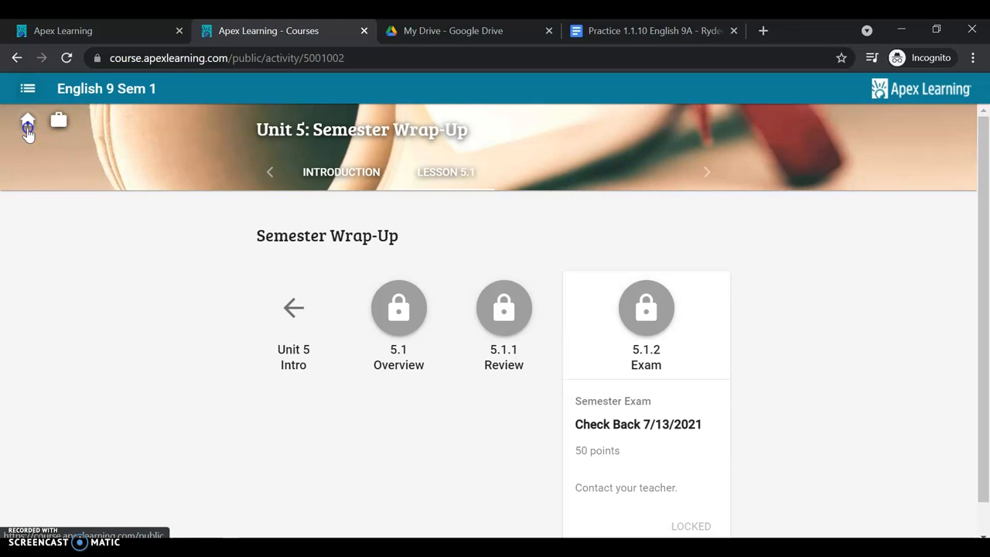
click(28, 121)
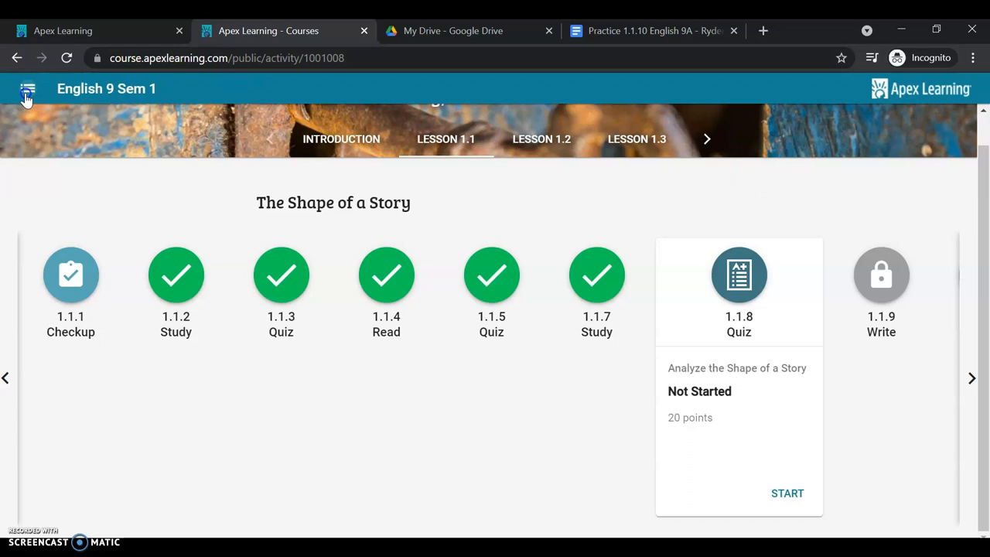
Open English 9 Sem 1 enrollment details from My Dashboard and scroll its activity scores.
click(27, 88)
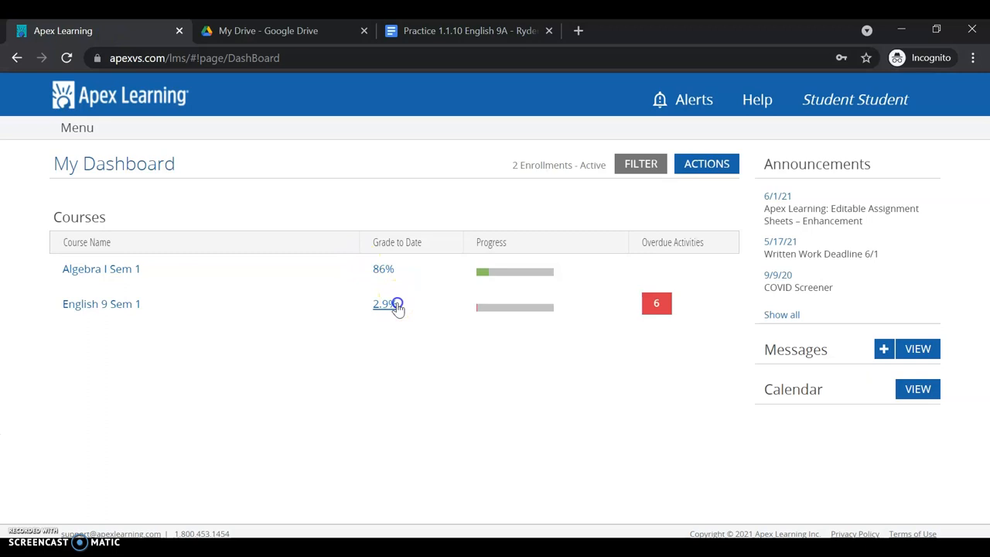
click(384, 303)
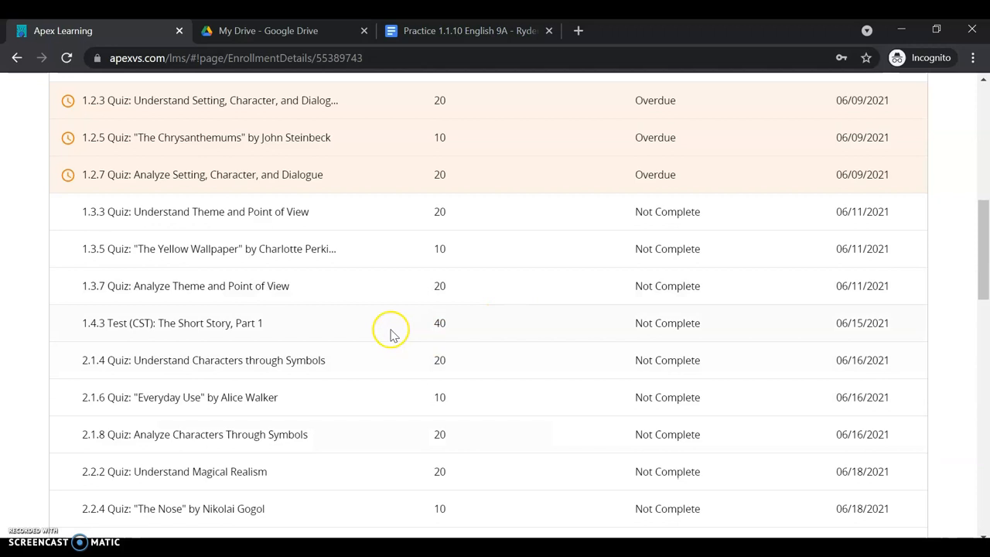
scroll(down, 3)
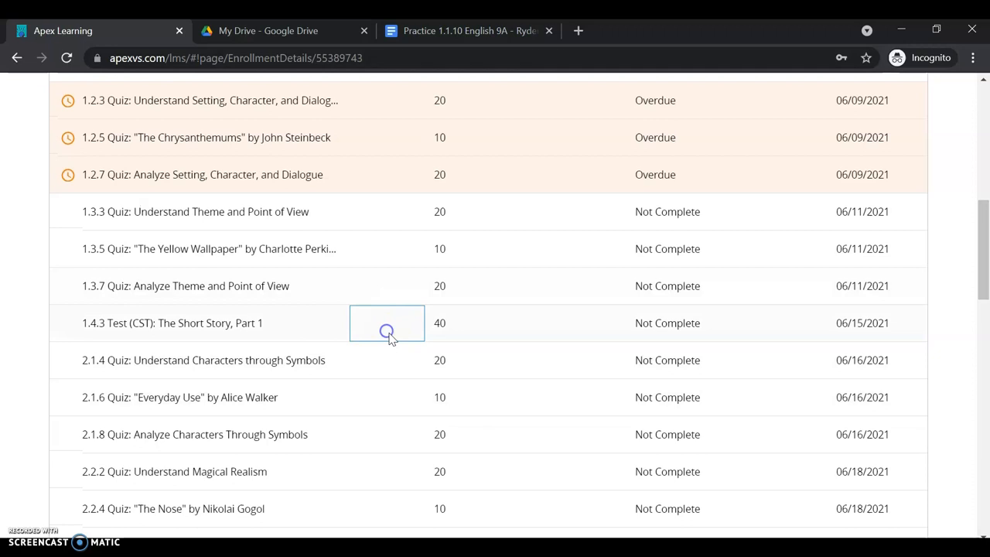
scroll(up, 3)
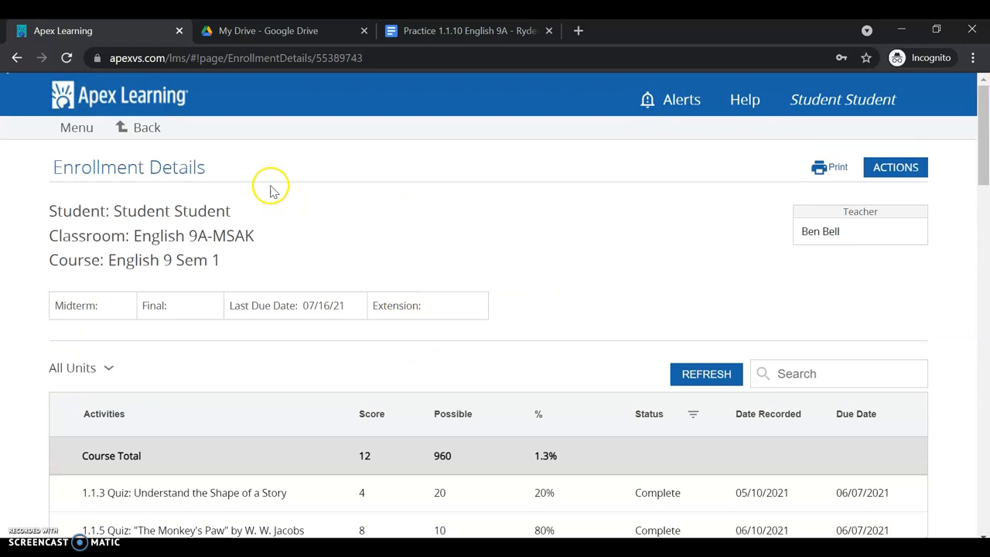
Go back to My Dashboard to see English 9 Sem 1 at 8.6%.
click(145, 127)
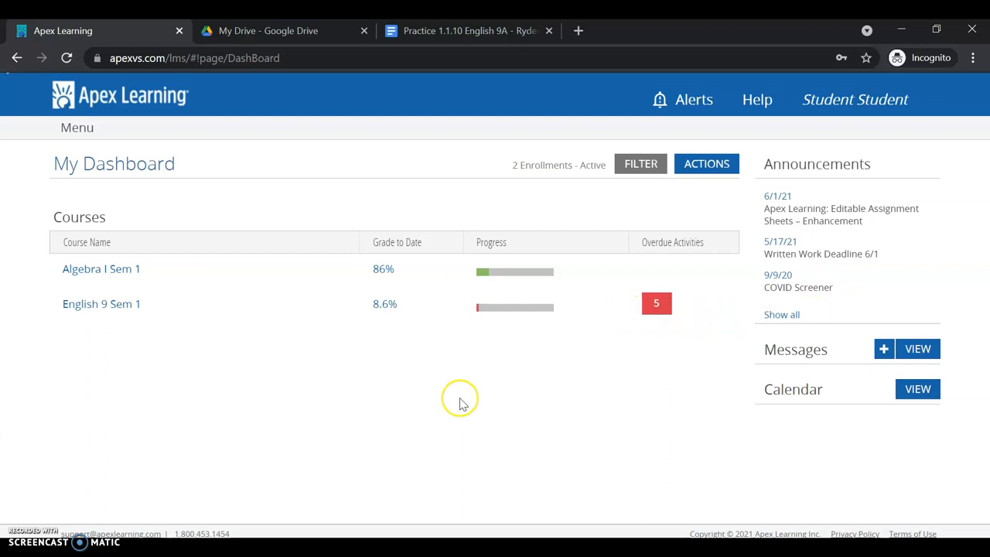
mouse_move(16, 443)
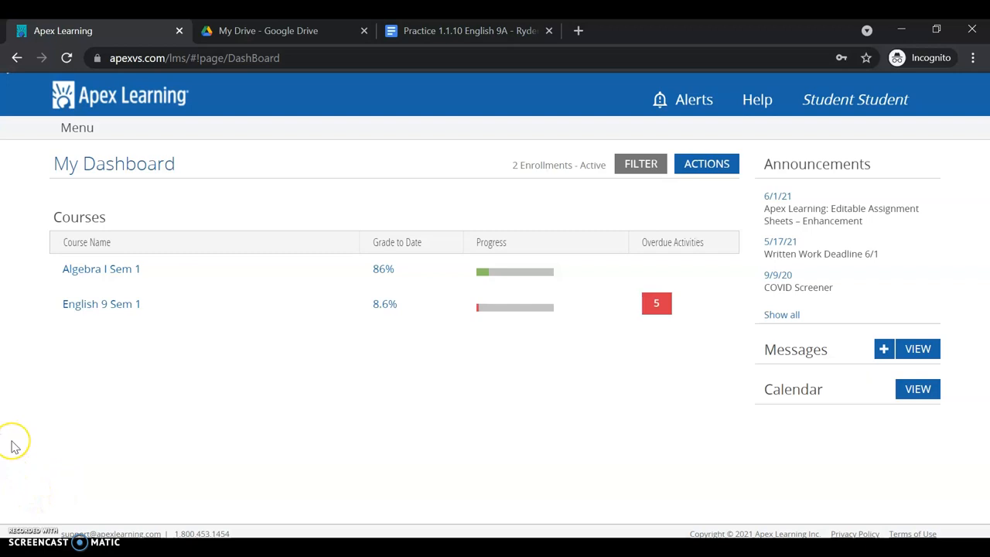
mouse_move(6, 428)
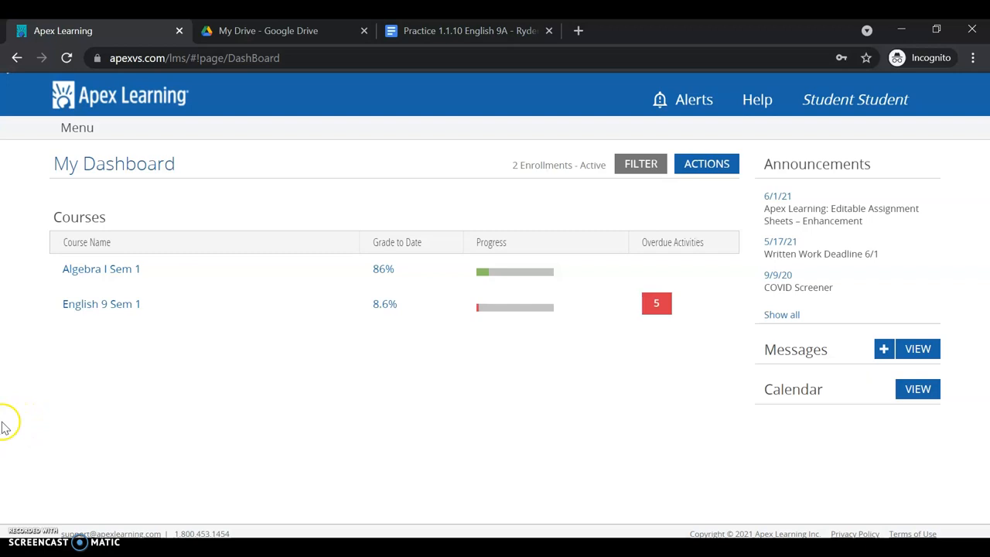
mouse_move(452, 50)
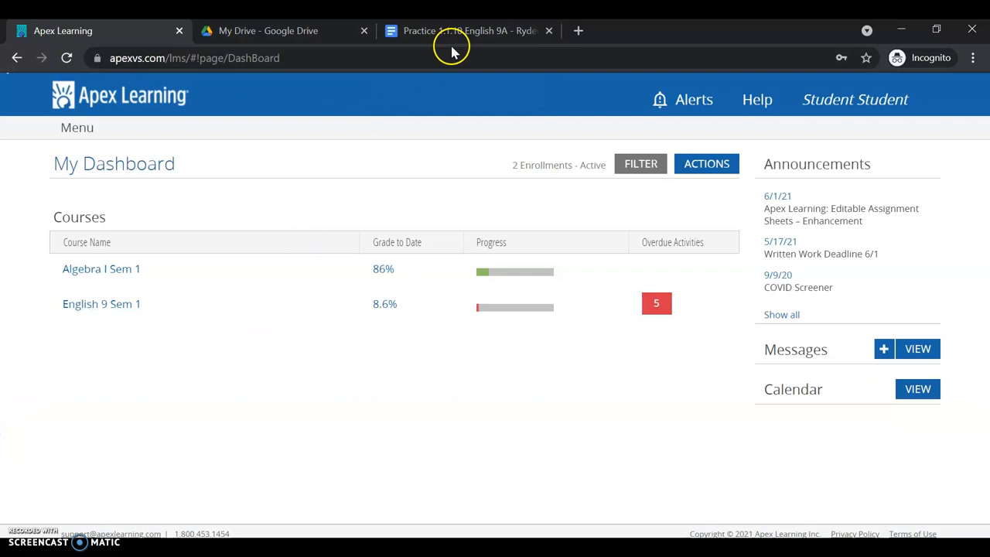
mouse_move(464, 31)
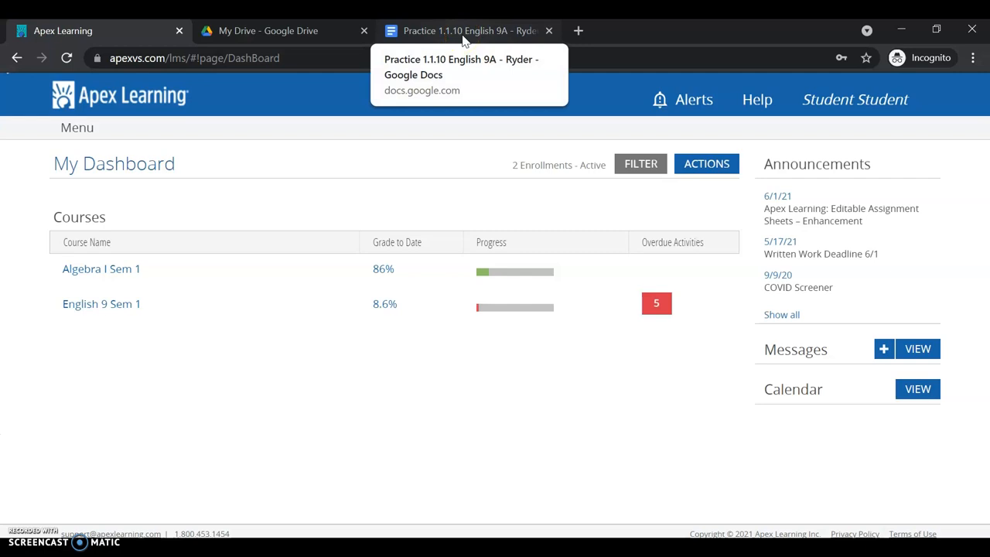
mouse_move(456, 336)
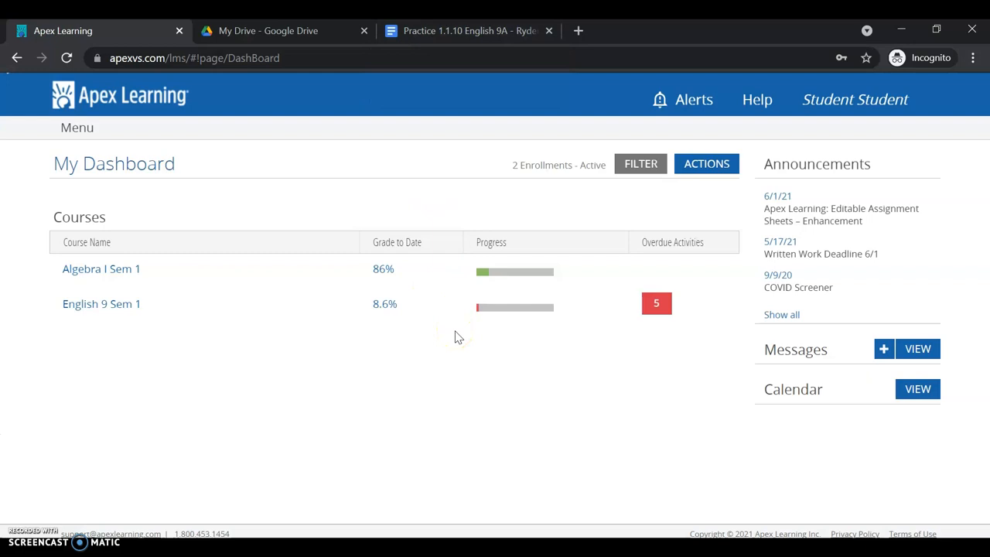